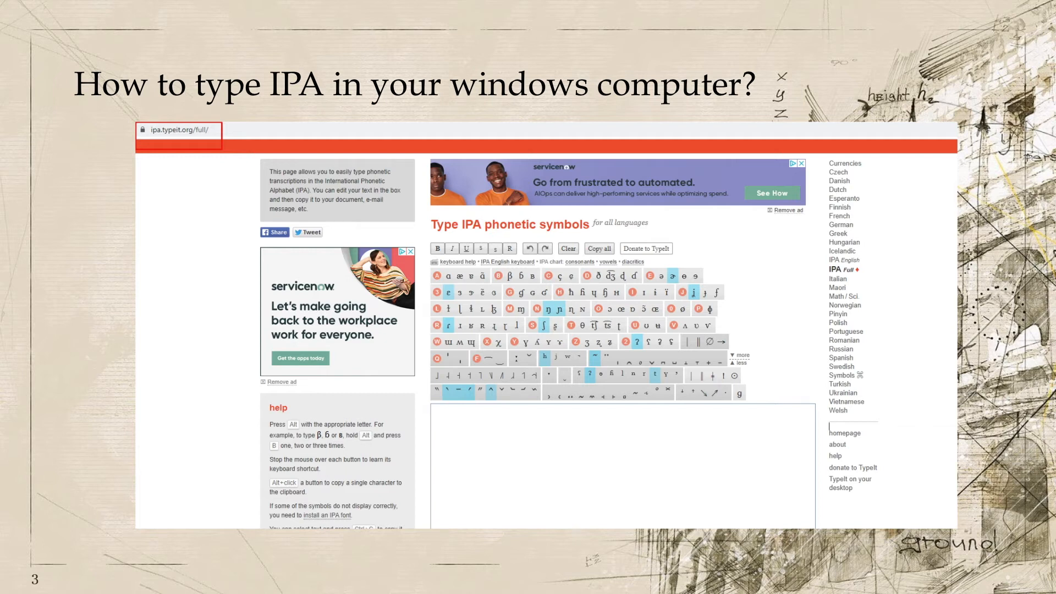
pyautogui.moveTo(115, 152)
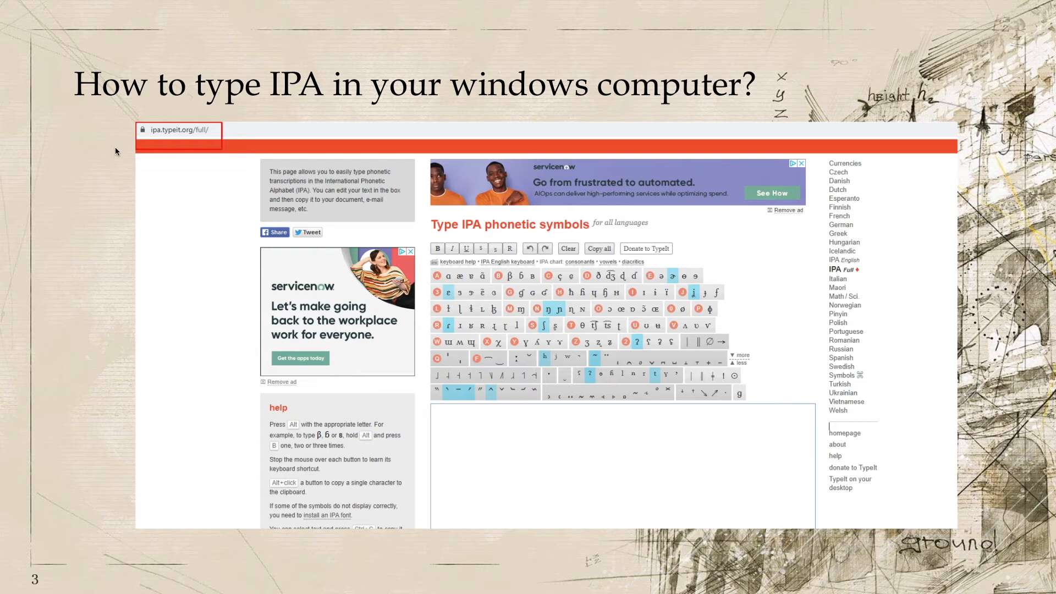
pyautogui.moveTo(116, 170)
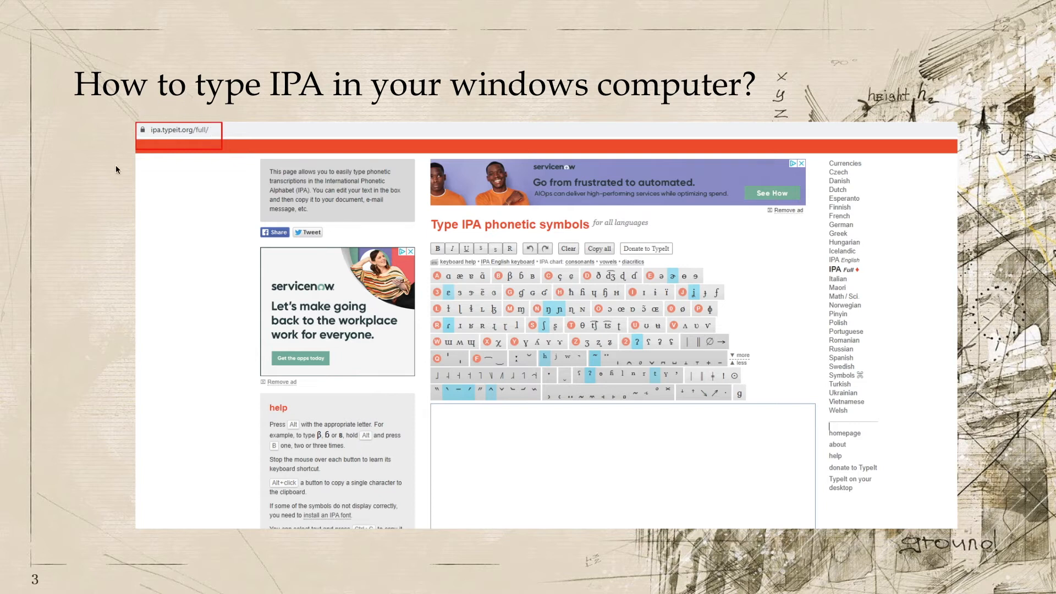
pyautogui.moveTo(475, 236)
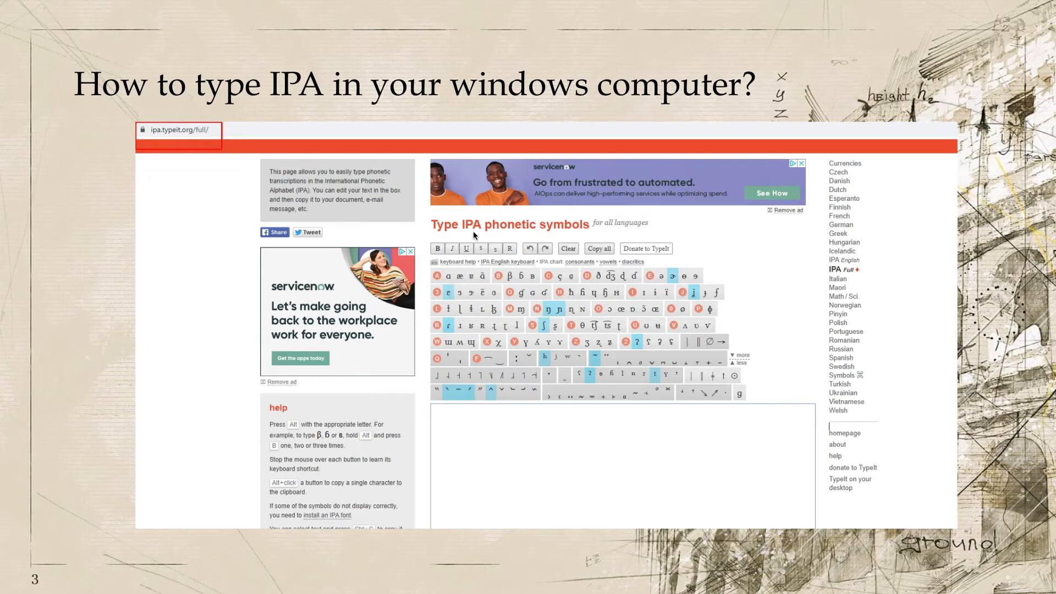
pyautogui.moveTo(453, 205)
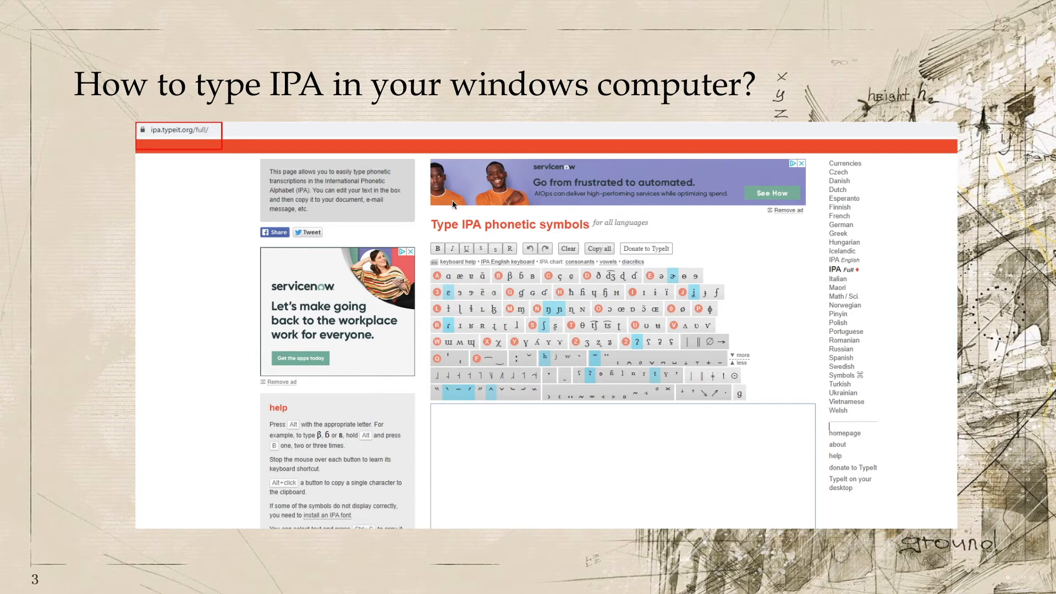
pyautogui.moveTo(630, 360)
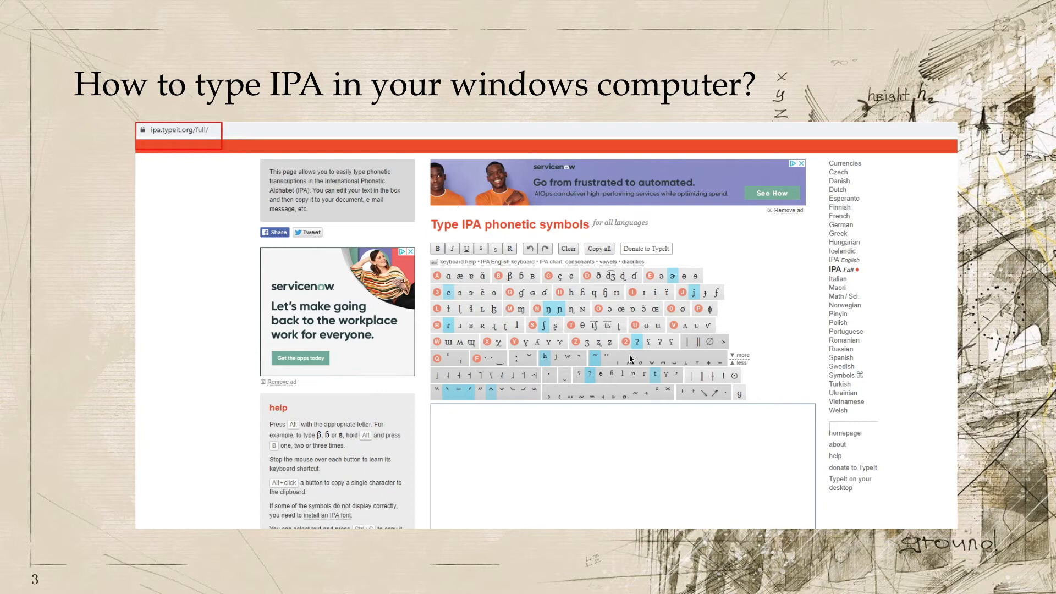
pyautogui.moveTo(614, 344)
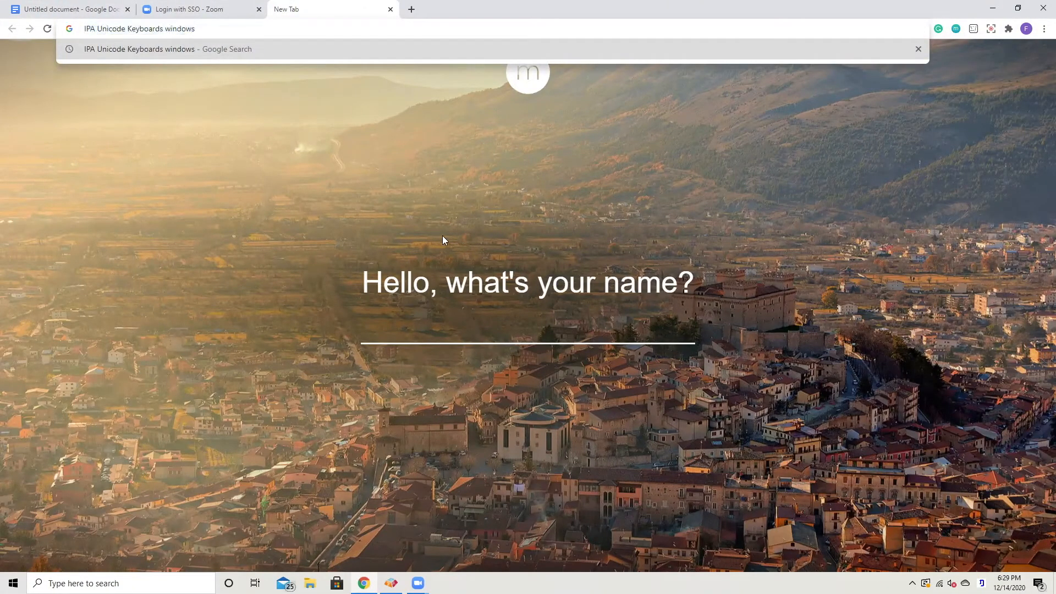
# Step: Search 'IPA Unicode Keyboards windows' and open the scripts.sil.org IPA Unicode Keyboards result
pyautogui.press('Return')
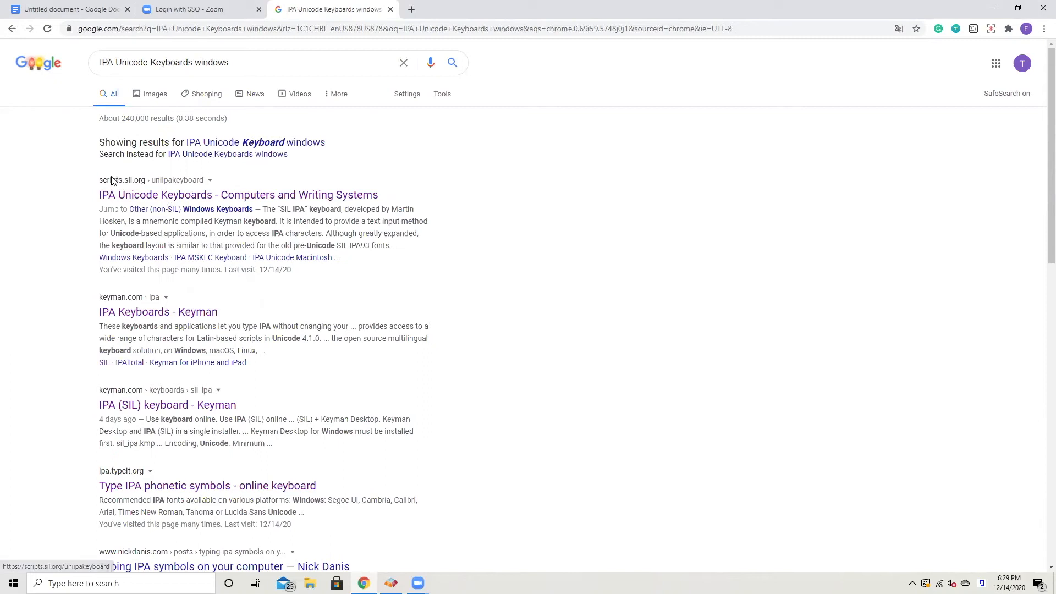
pyautogui.click(238, 195)
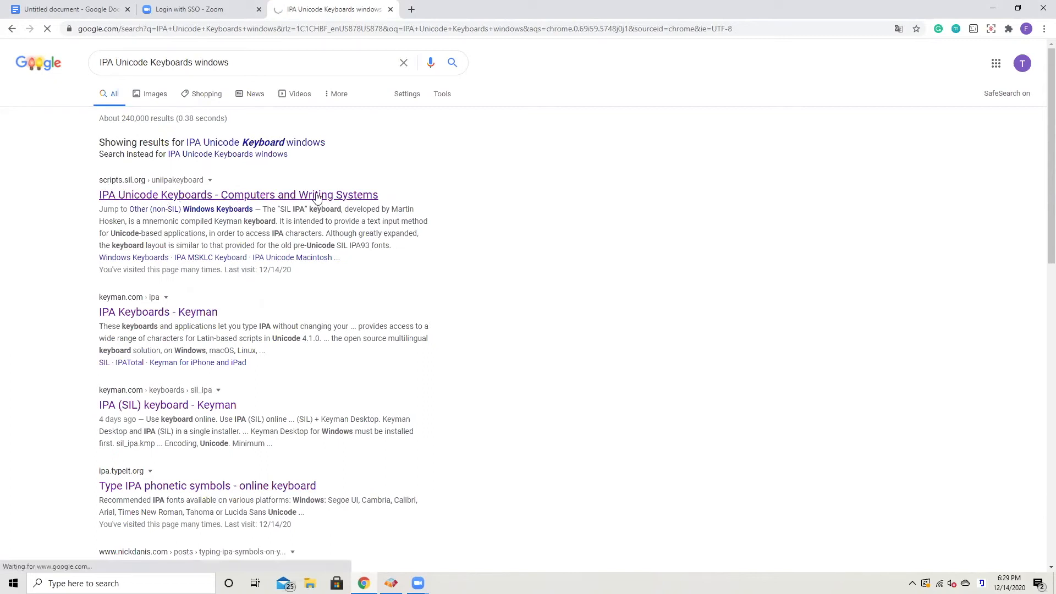
# Step: Jump to the Keyman Download section and follow the keyman.com/keyboards/sil_ipa link
pyautogui.click(239, 195)
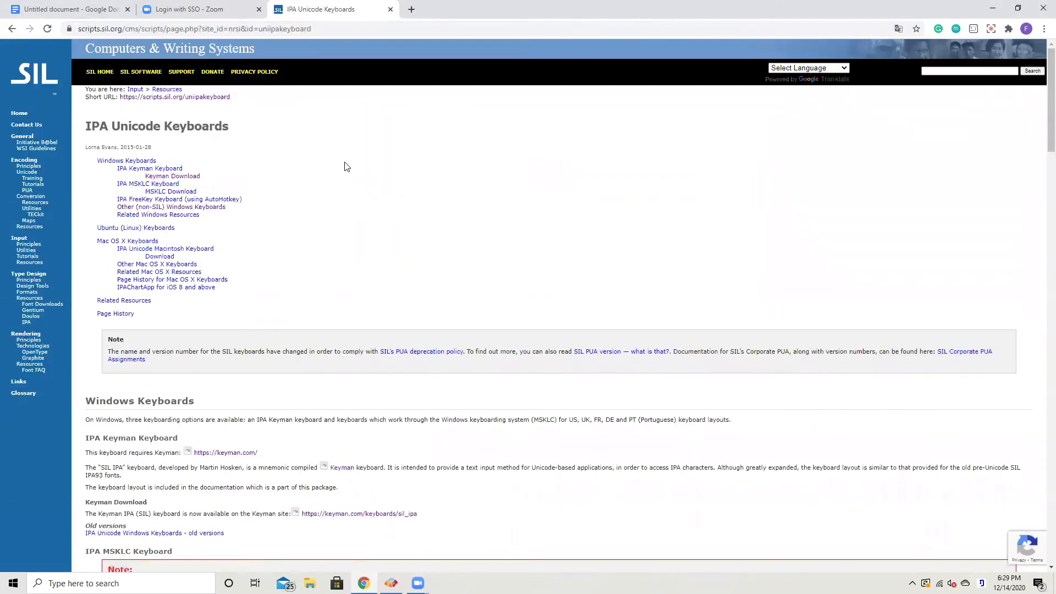
pyautogui.moveTo(193, 186)
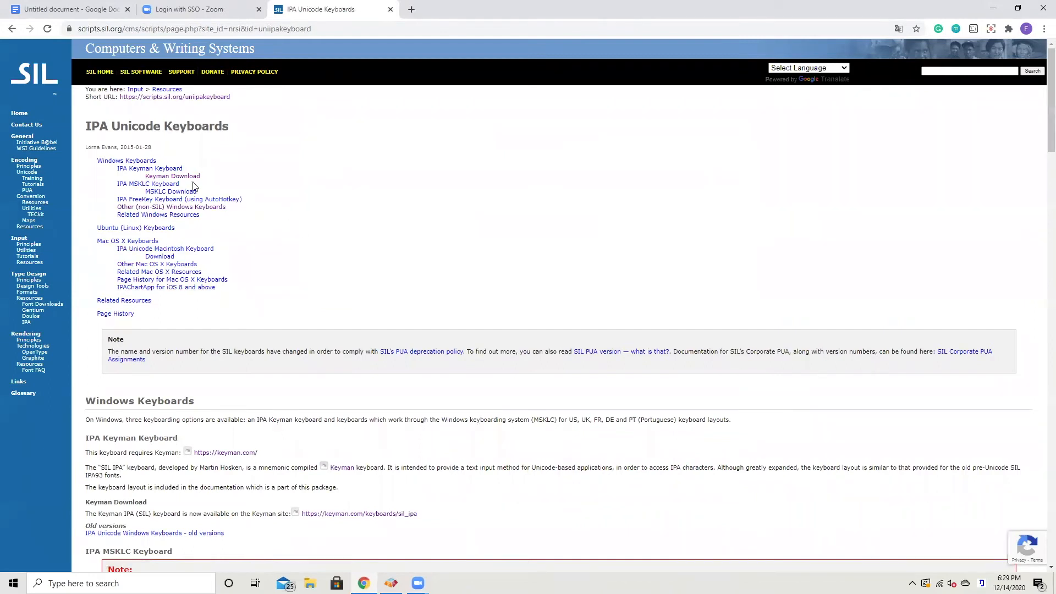
pyautogui.moveTo(214, 169)
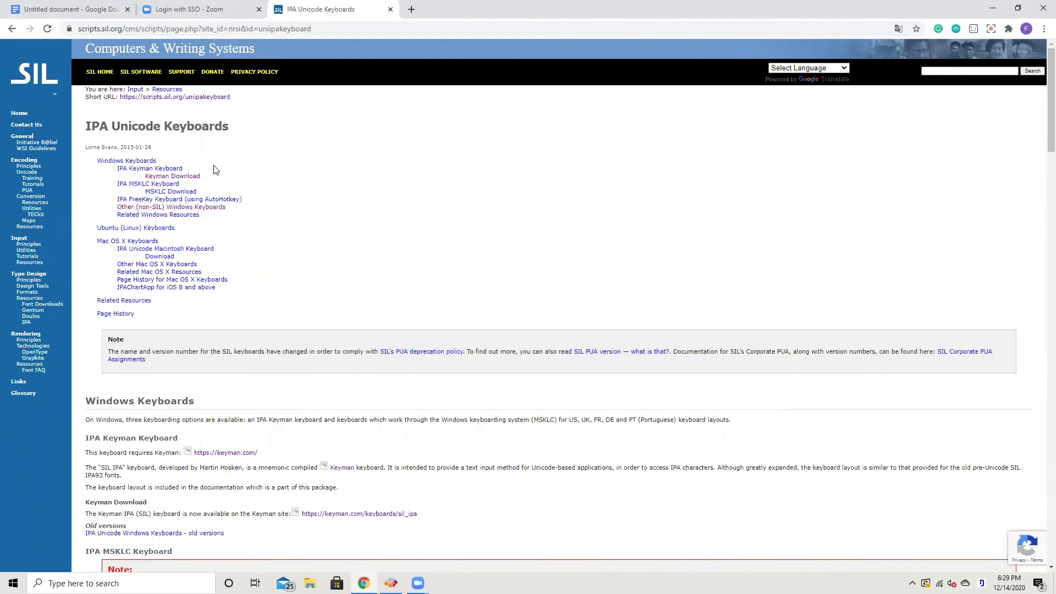
pyautogui.moveTo(250, 208)
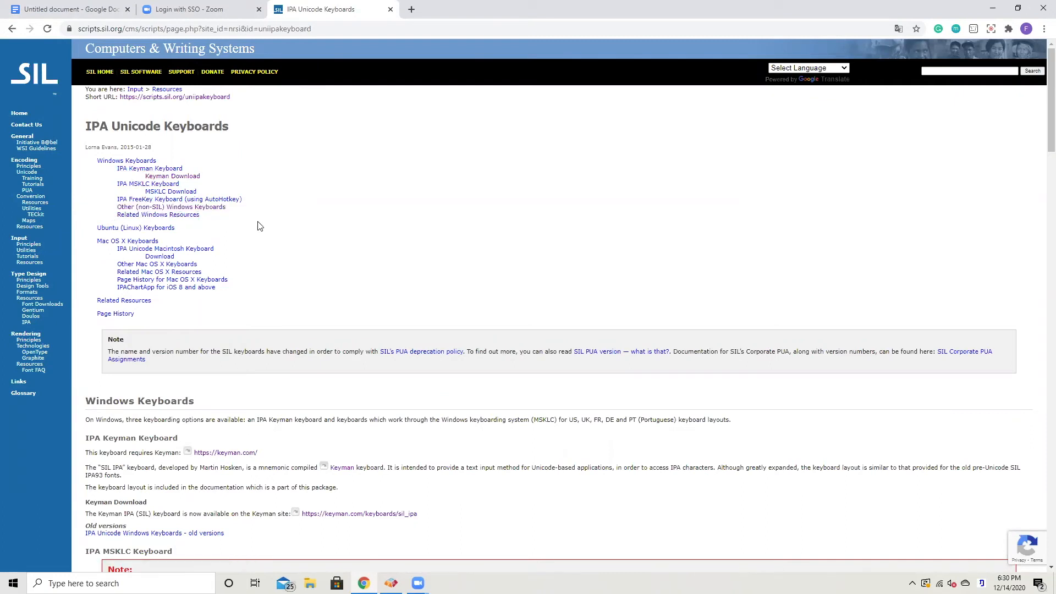
pyautogui.moveTo(388, 294)
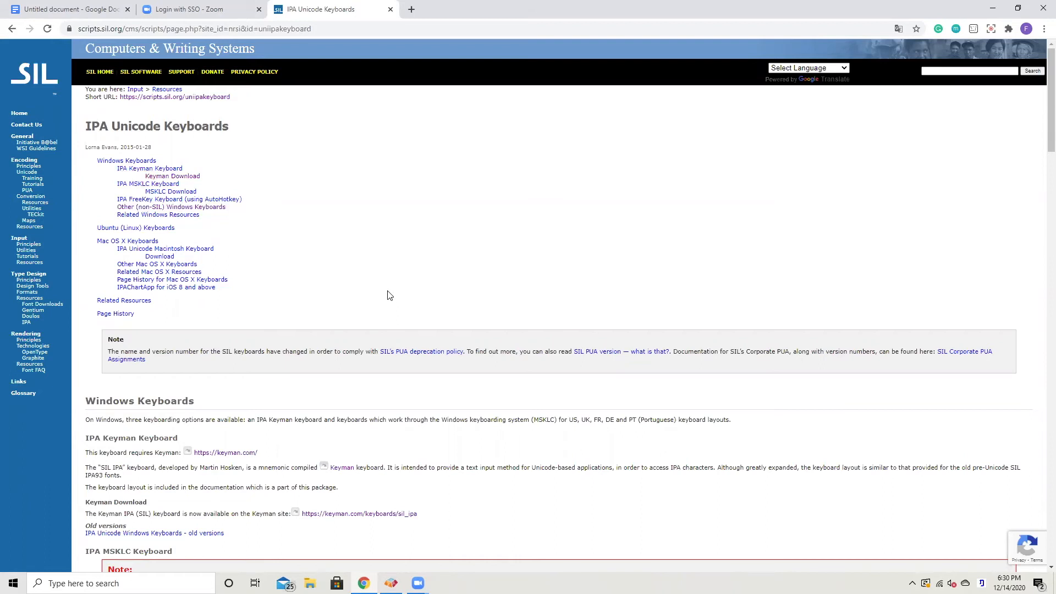
pyautogui.moveTo(171, 176)
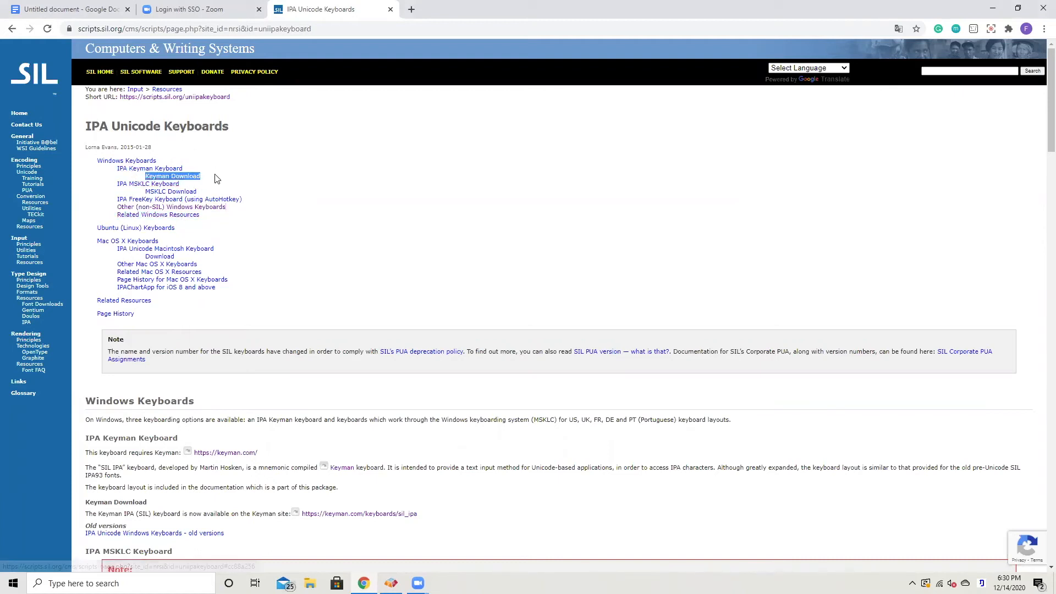
pyautogui.click(148, 183)
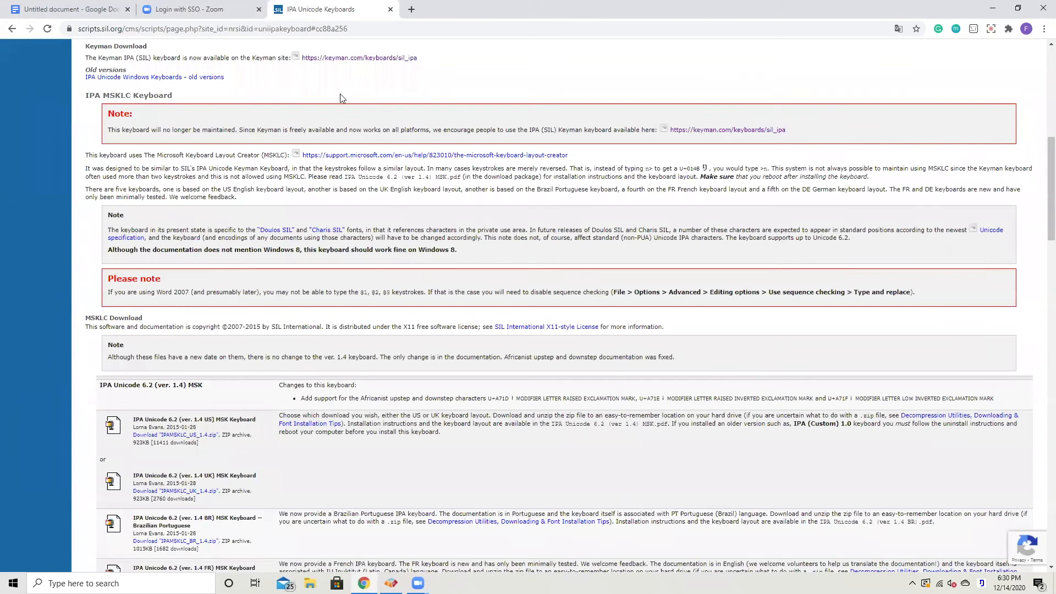
pyautogui.doubleClick(105, 69)
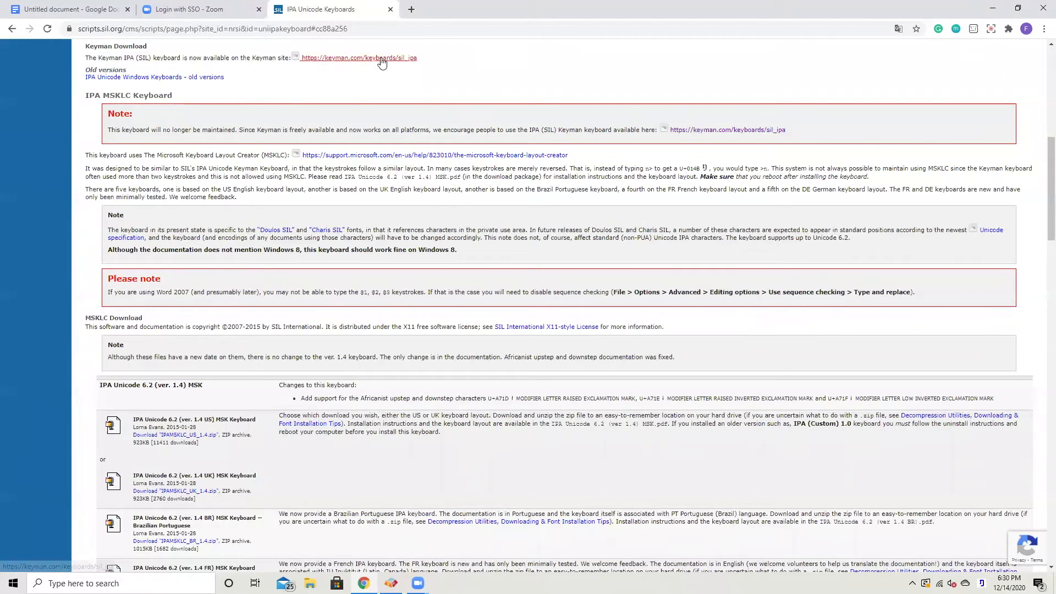
pyautogui.click(358, 57)
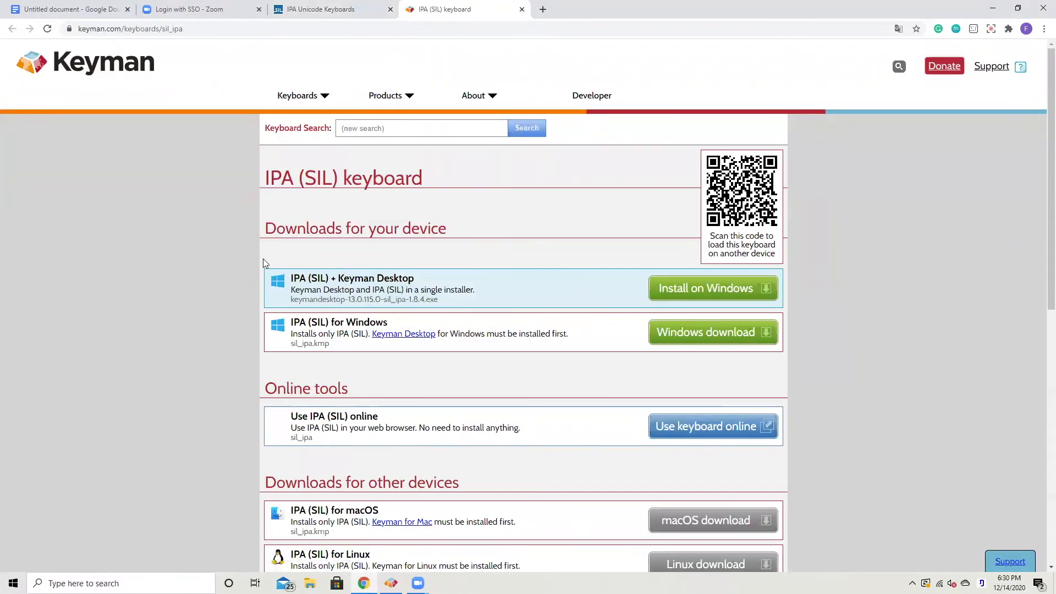
pyautogui.moveTo(489, 395)
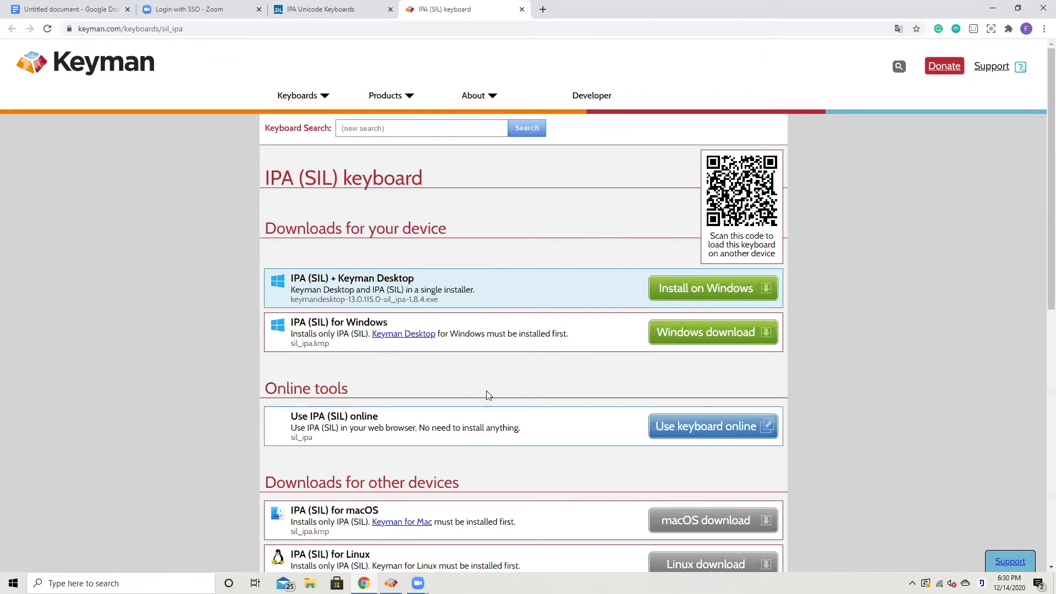
pyautogui.moveTo(380, 318)
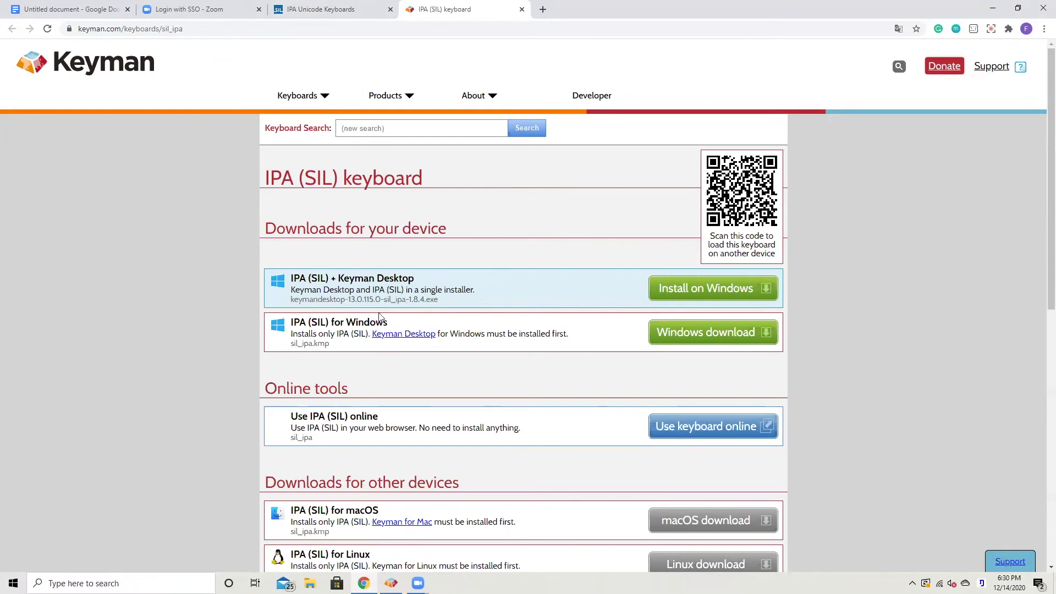
pyautogui.moveTo(345, 338)
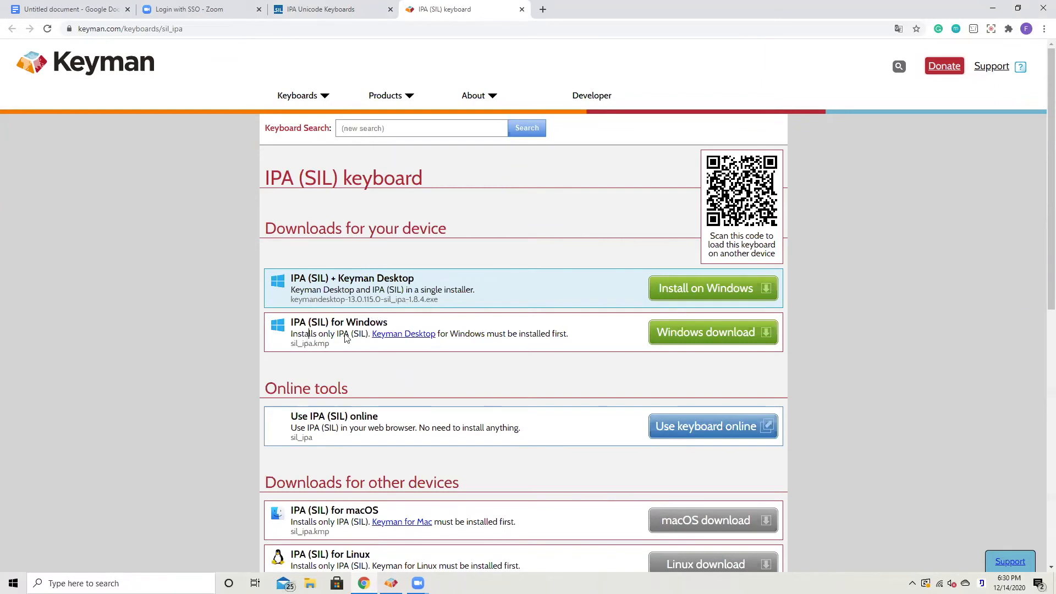
pyautogui.moveTo(584, 330)
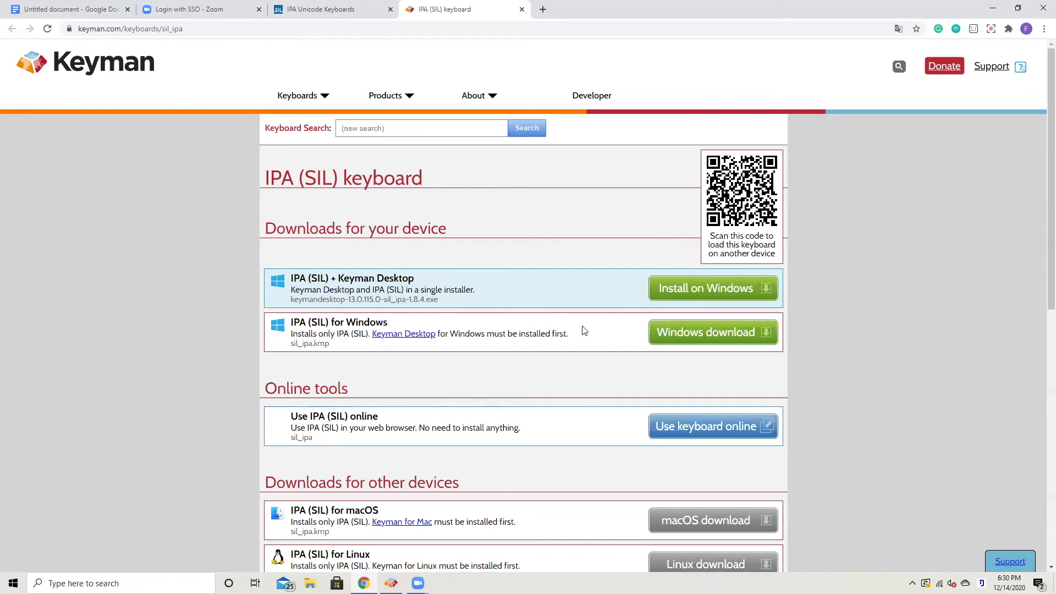
pyautogui.moveTo(704, 288)
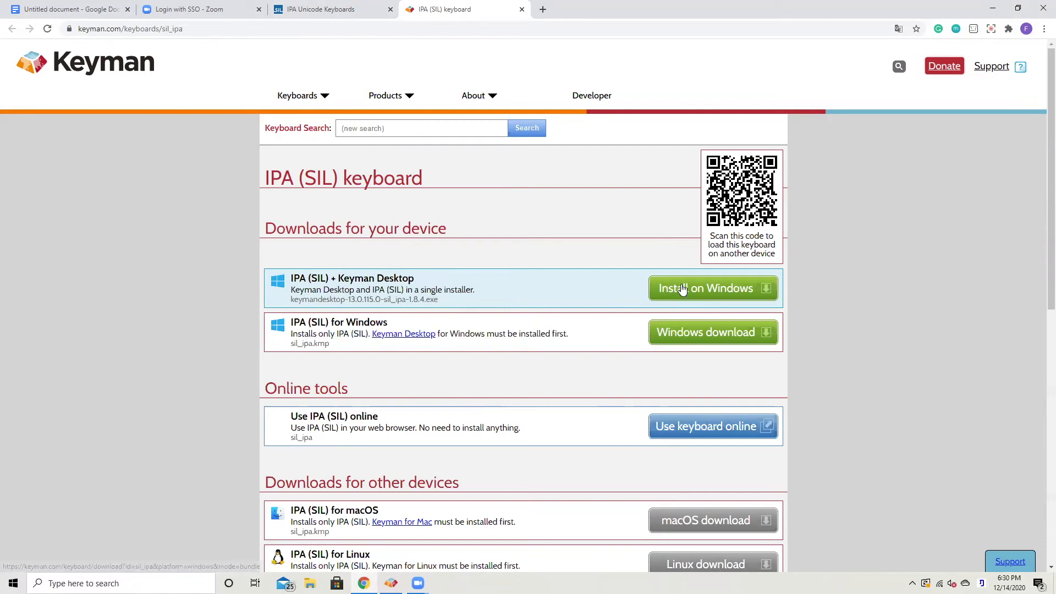
# Step: Download the IPA (SIL) + Keyman Desktop Windows installer and run it from its folder
pyautogui.click(704, 288)
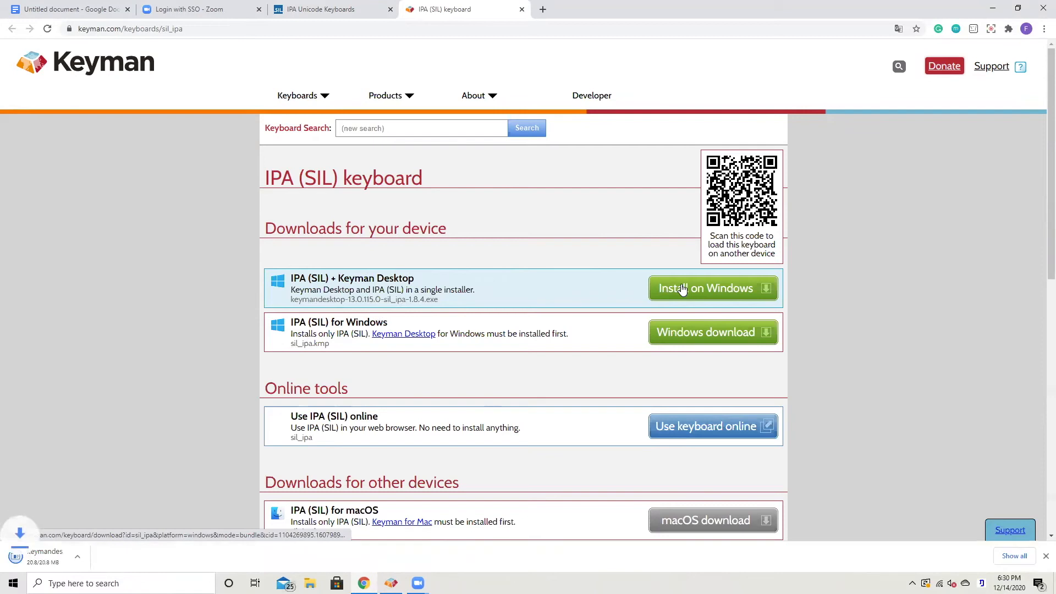
pyautogui.click(705, 288)
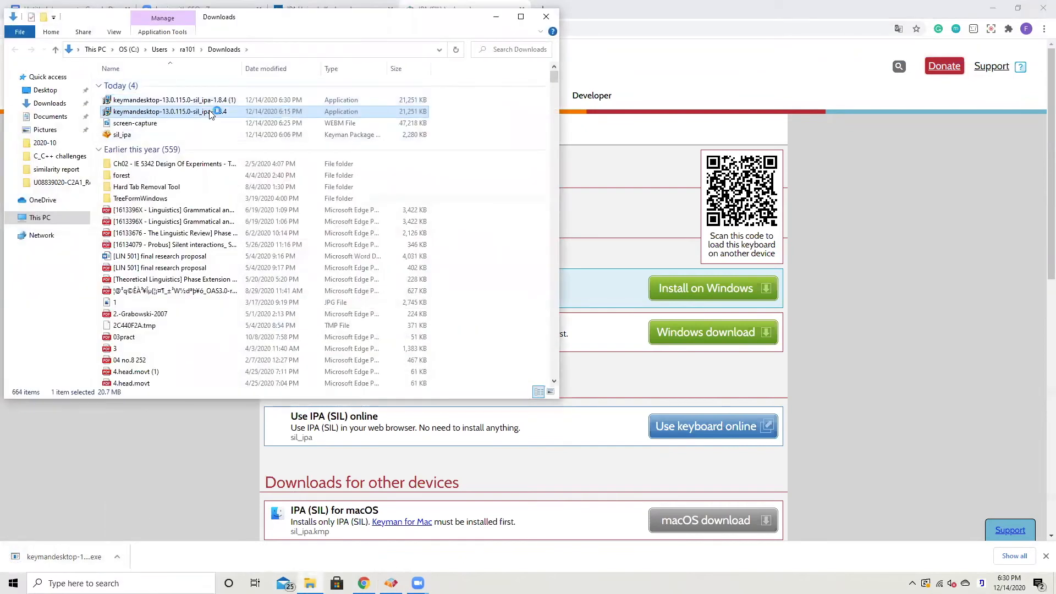
pyautogui.doubleClick(169, 111)
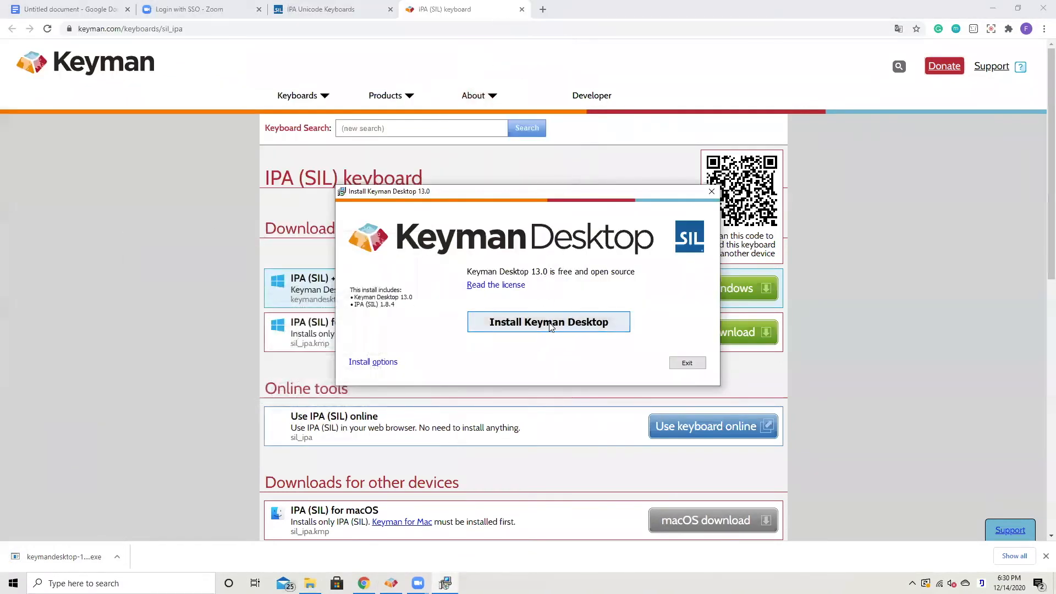
# Step: Install Keyman Desktop 13.0, dismiss the McAfee popup, and exit the welcome screen
pyautogui.click(549, 322)
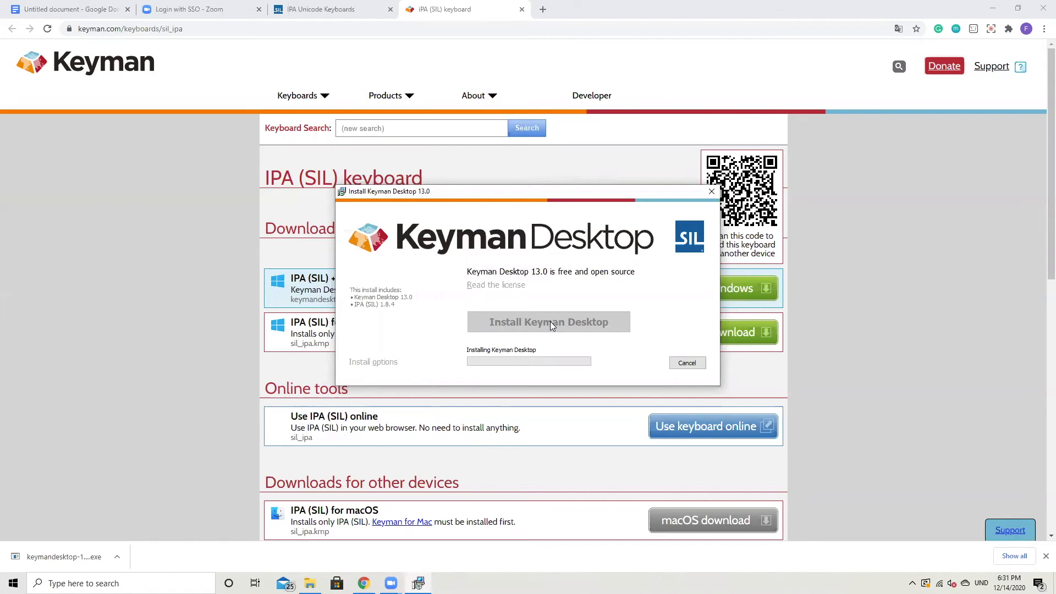
pyautogui.click(548, 321)
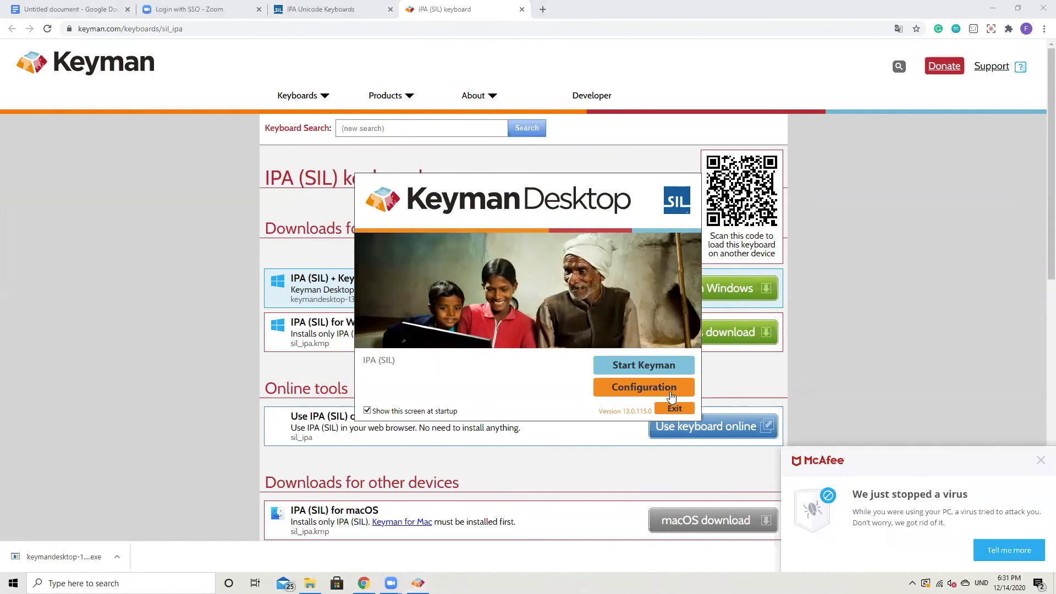
pyautogui.moveTo(1042, 464)
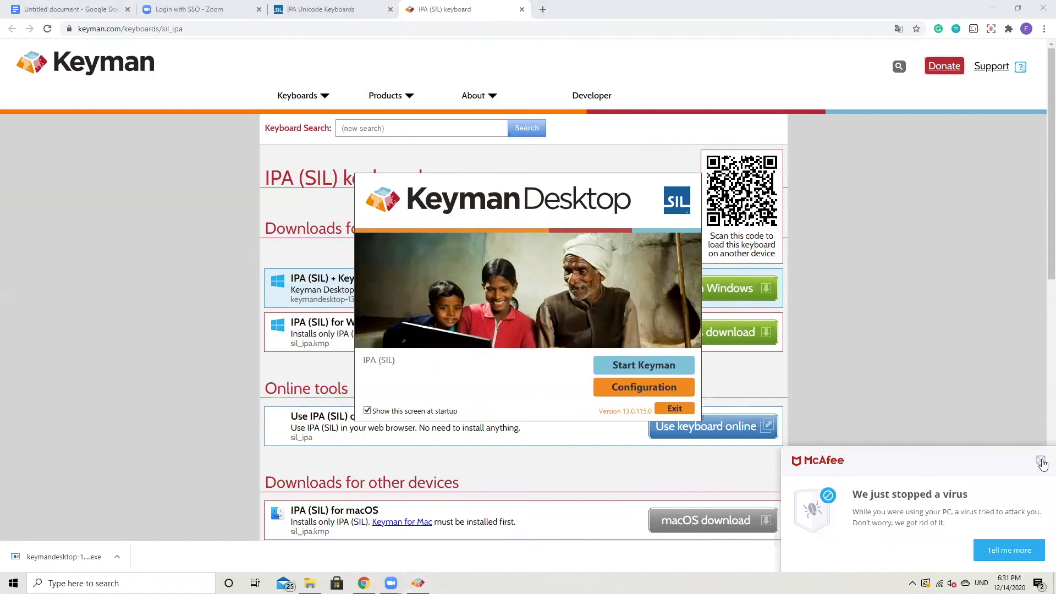
pyautogui.click(1042, 464)
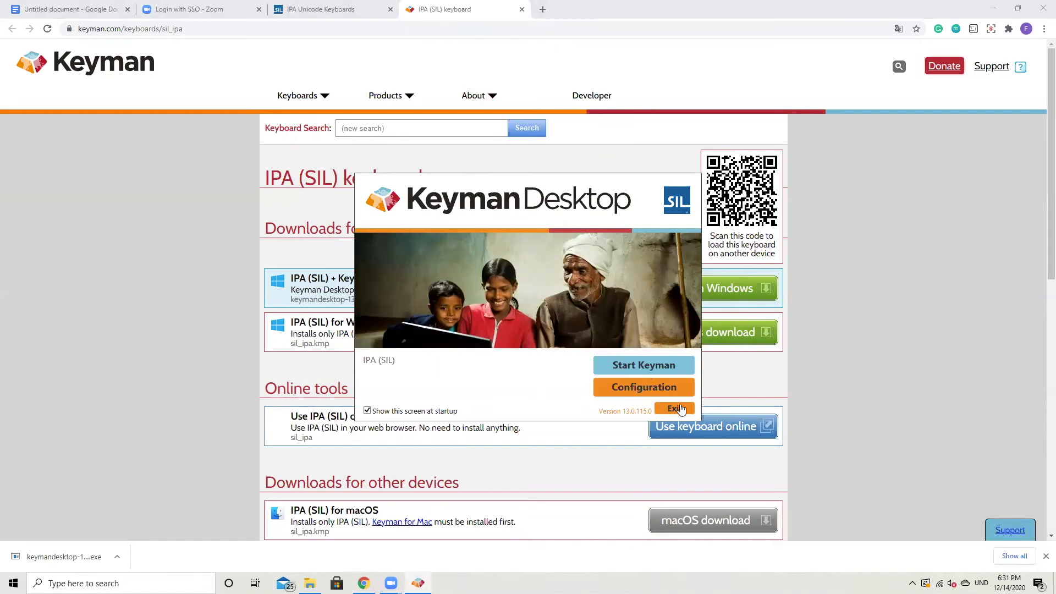
pyautogui.click(676, 409)
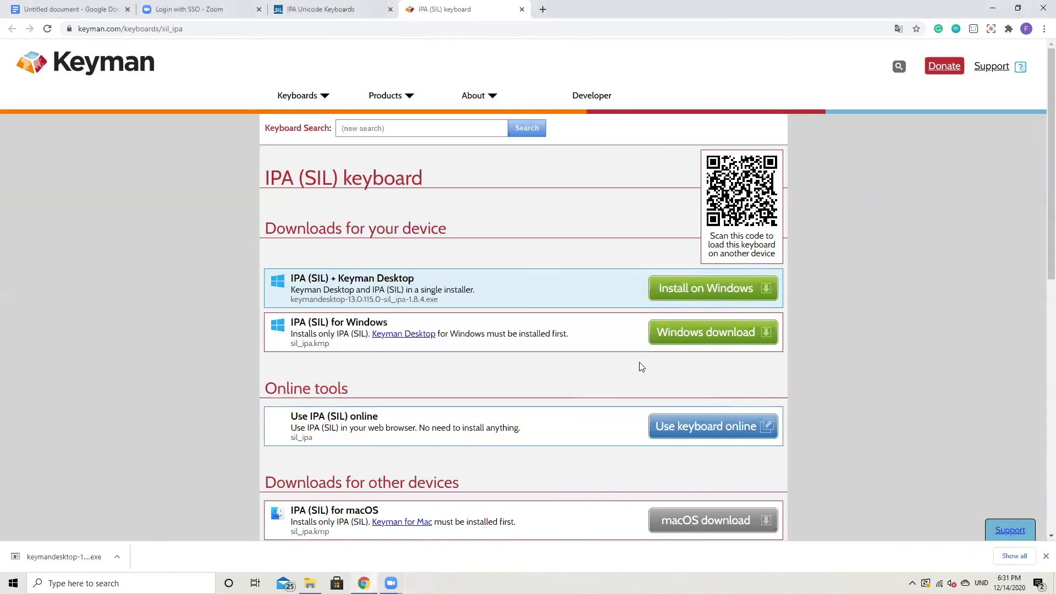
pyautogui.moveTo(885, 568)
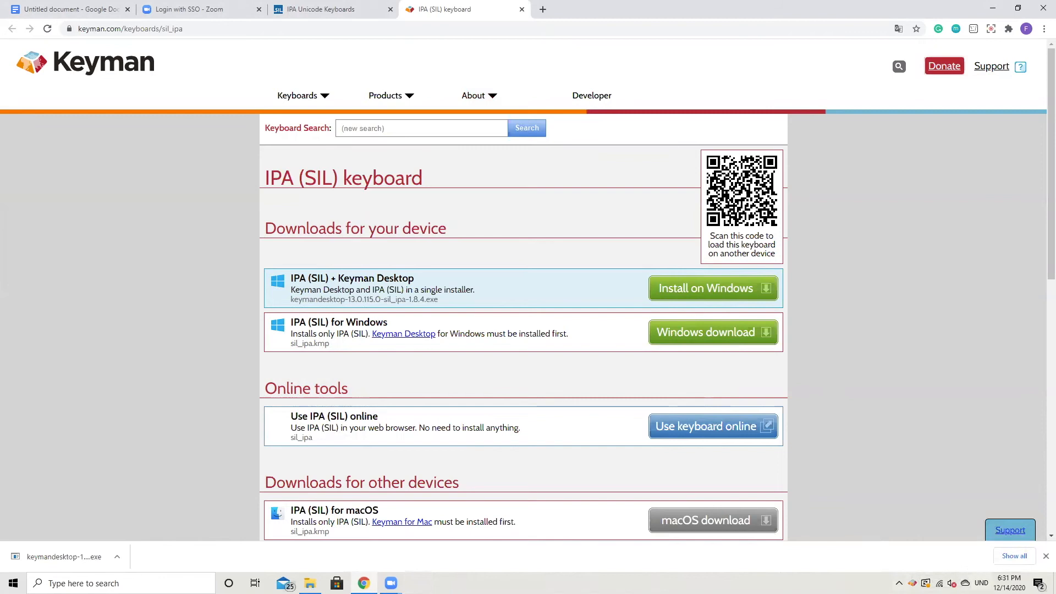
# Step: Check the language indicator, then open the Keyman Desktop tray icon menu from hidden icons
pyautogui.click(982, 583)
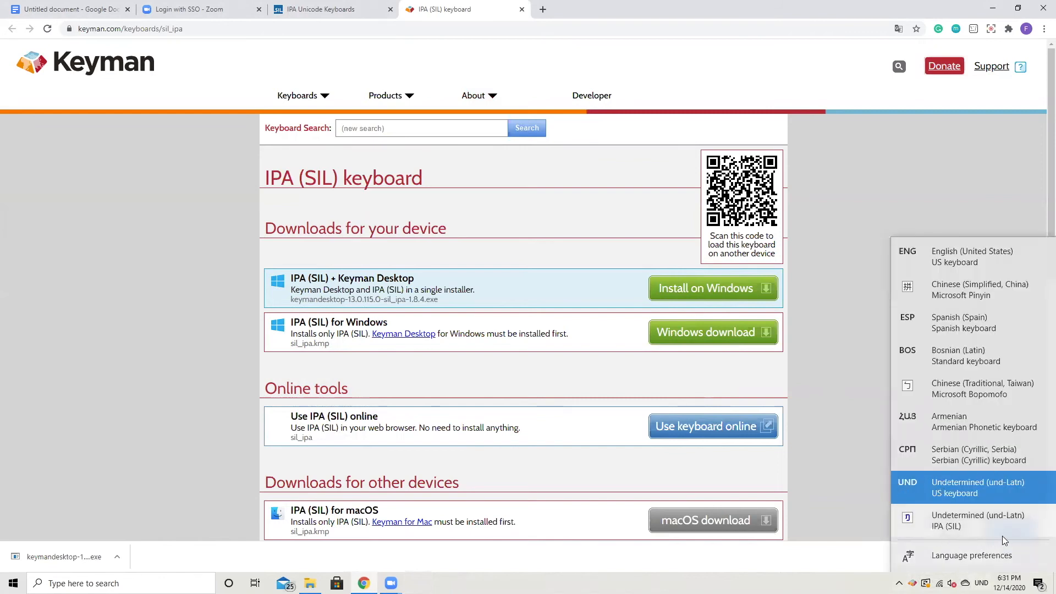
pyautogui.moveTo(957, 528)
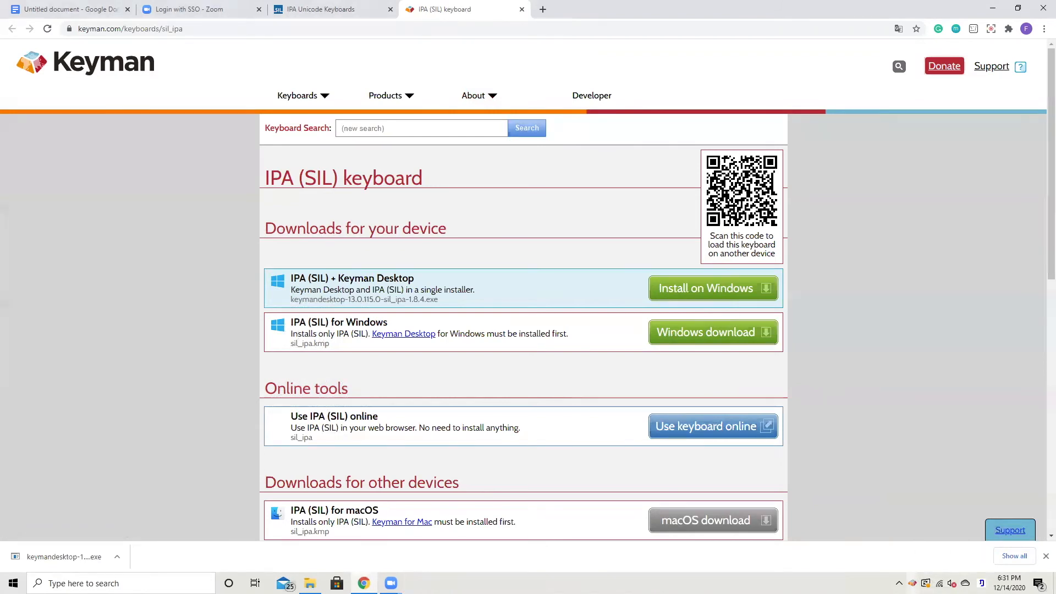
pyautogui.moveTo(689, 123)
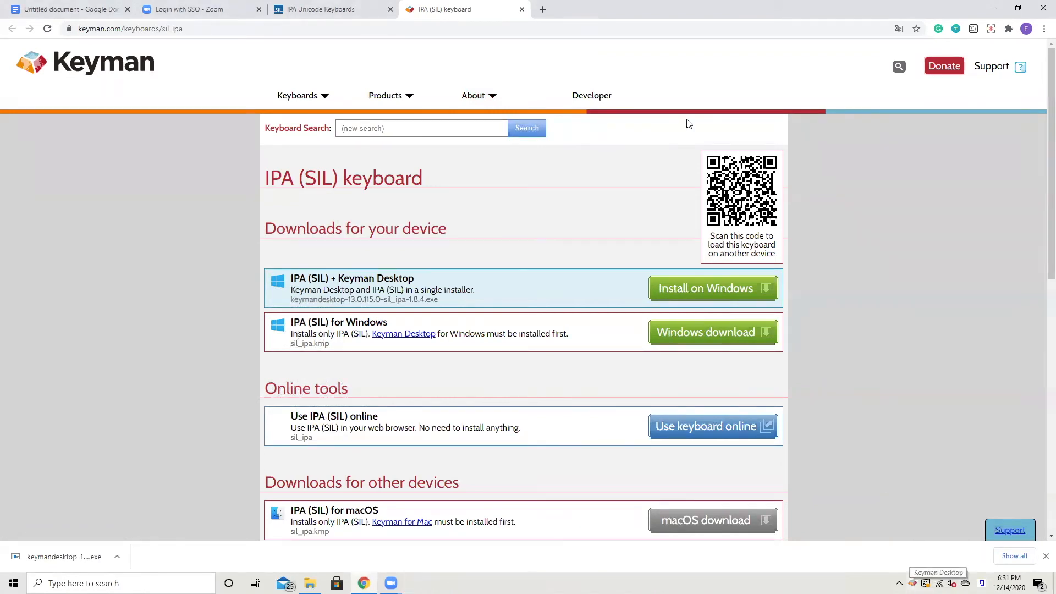
pyautogui.click(898, 583)
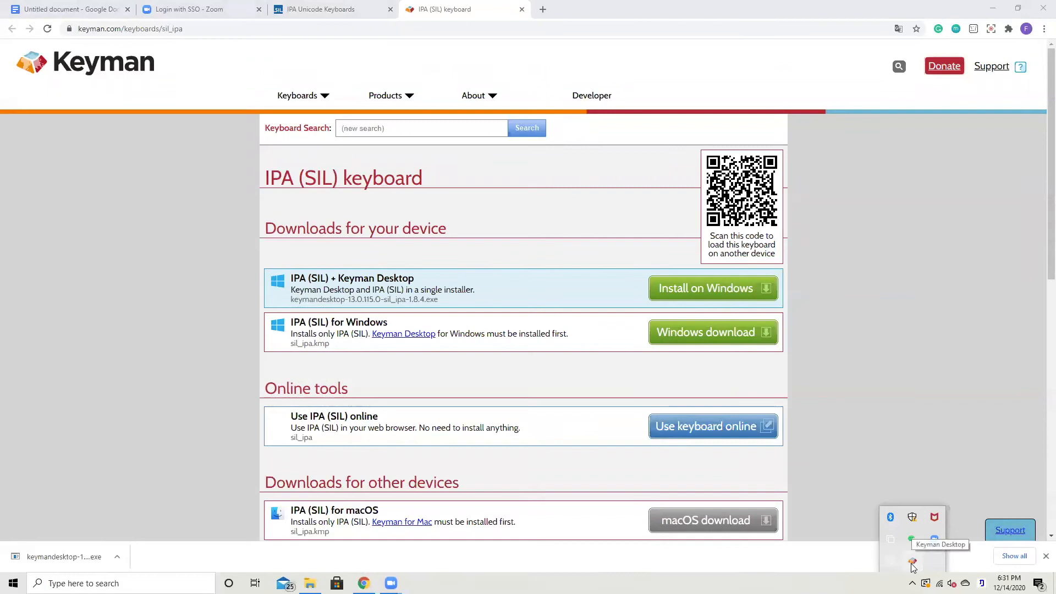
pyautogui.click(913, 563)
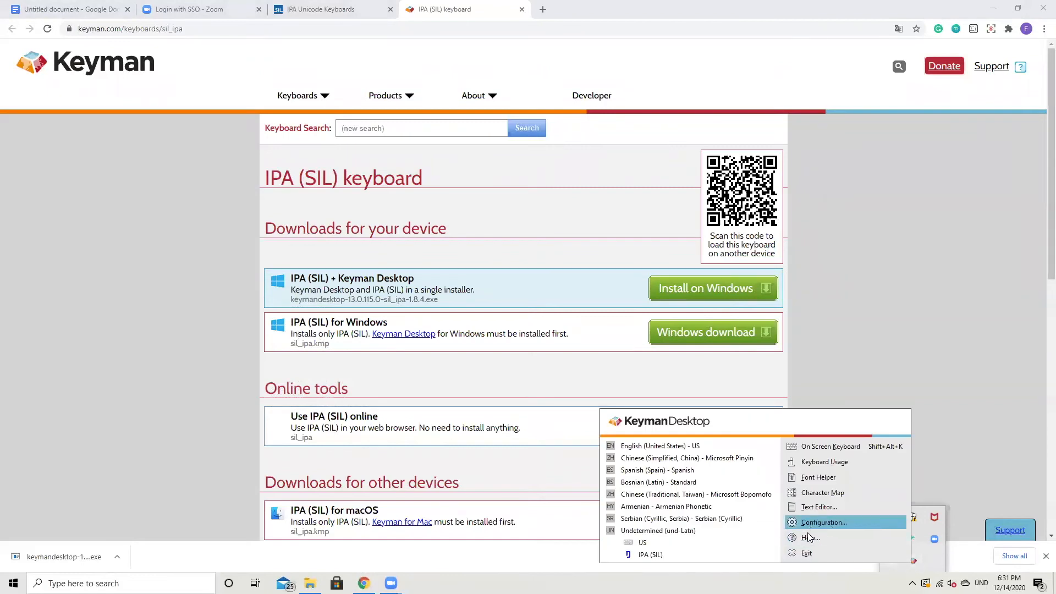
pyautogui.moveTo(811, 538)
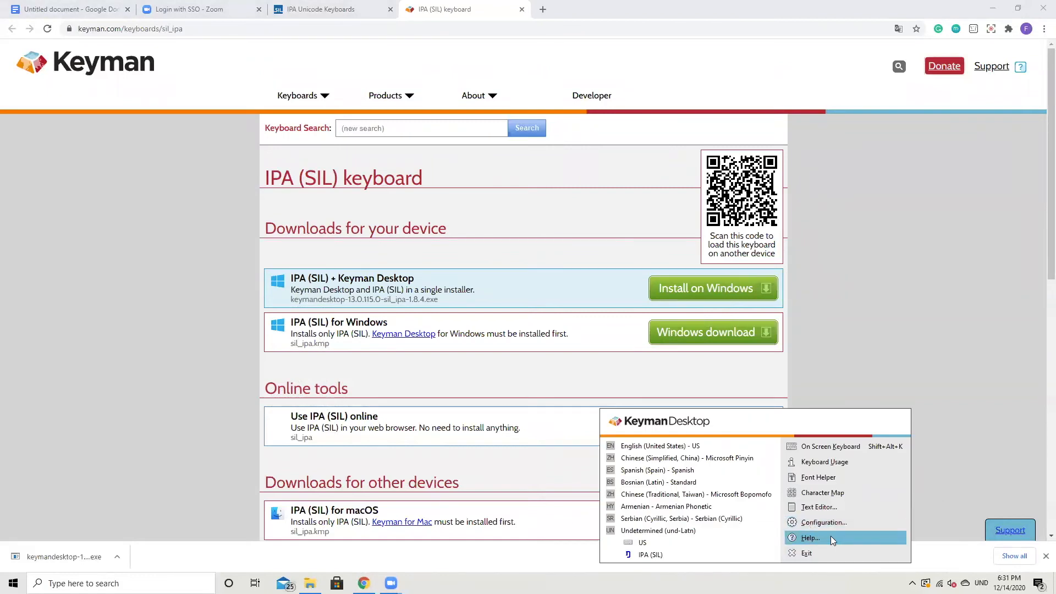
pyautogui.moveTo(650, 555)
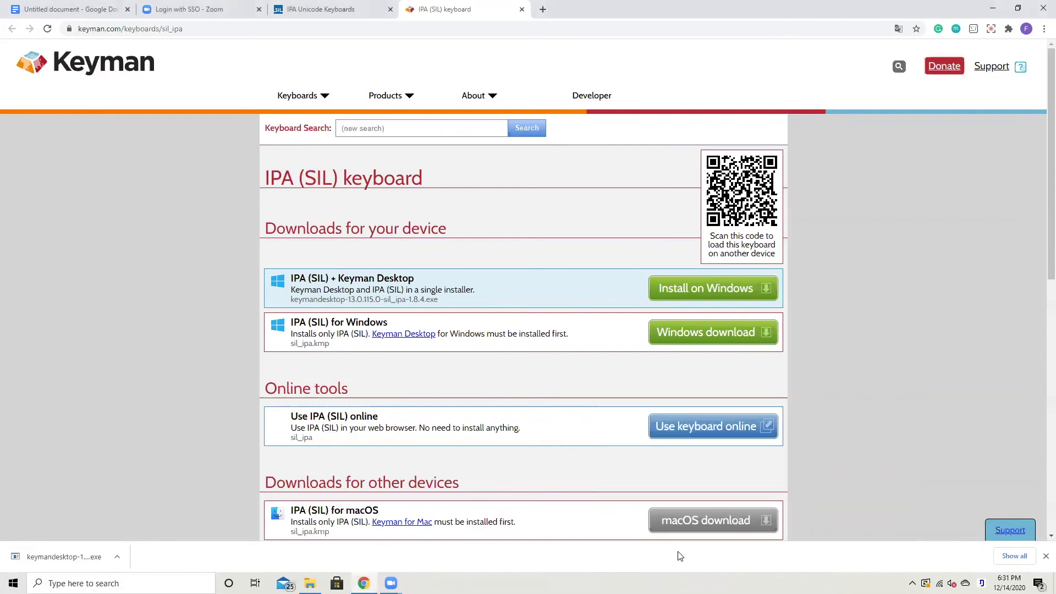
pyautogui.click(913, 583)
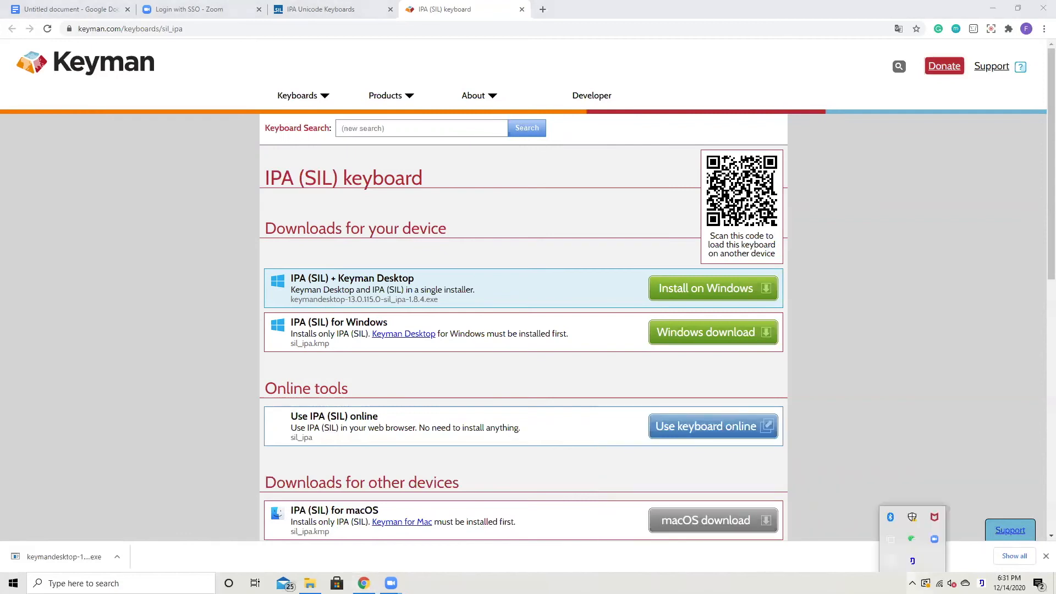
pyautogui.click(912, 561)
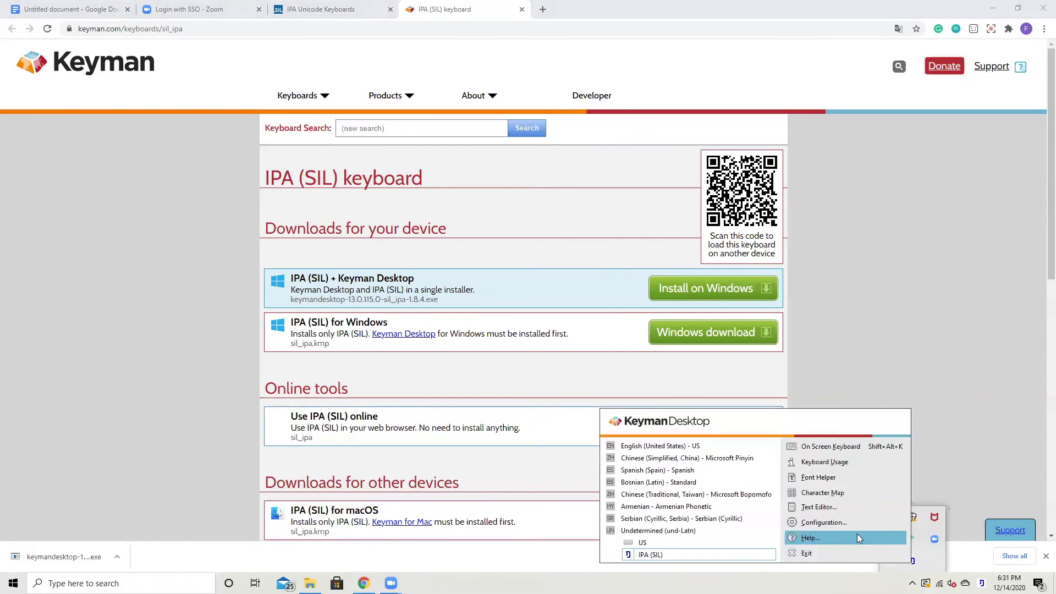
# Step: Open the IPA (SIL) keyboard help and scroll to the Consonants chart
pyautogui.click(811, 537)
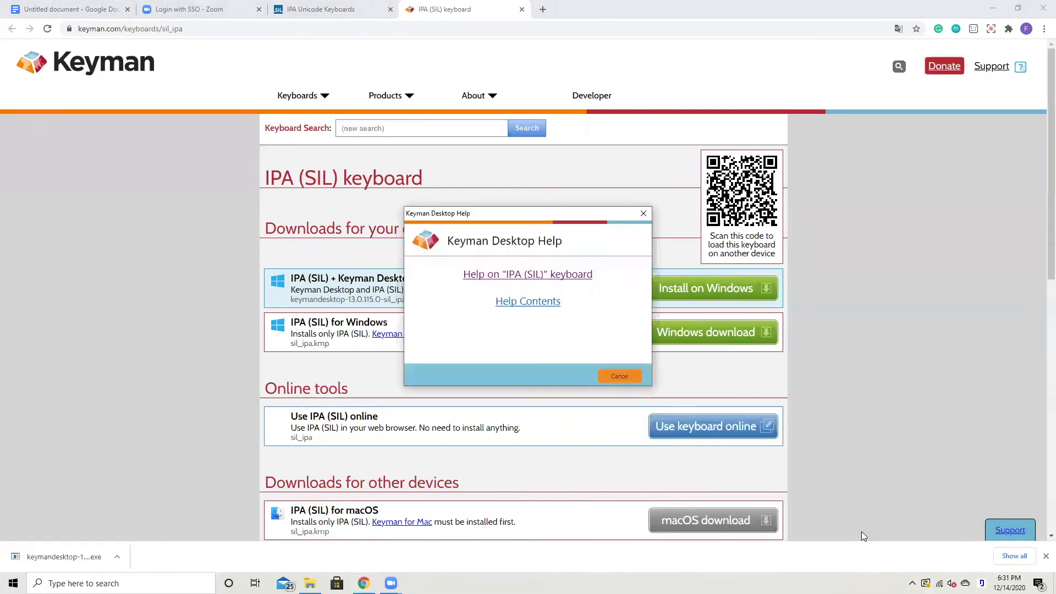
pyautogui.moveTo(554, 278)
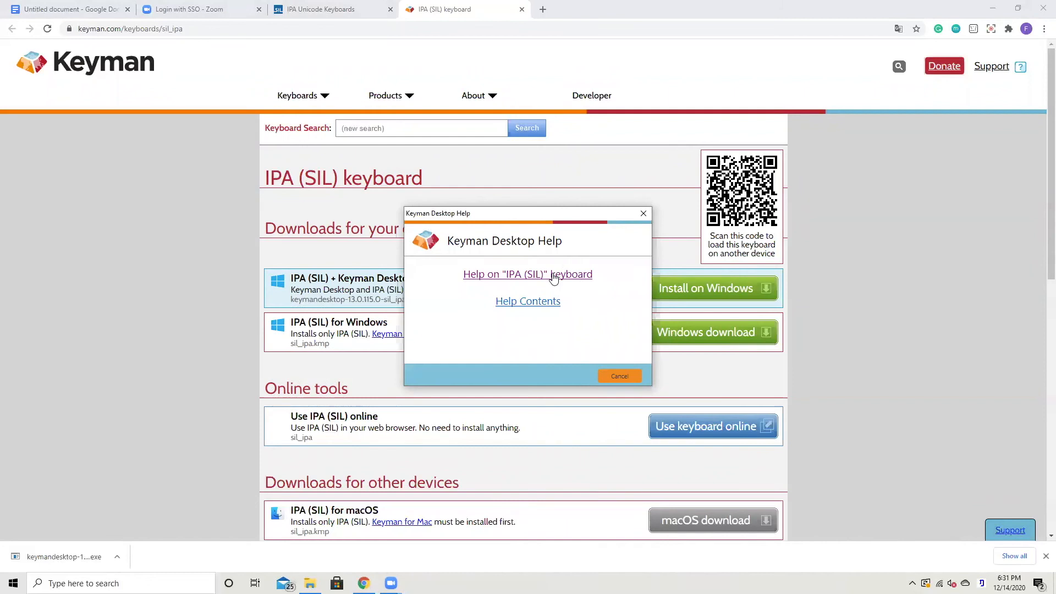
pyautogui.click(527, 274)
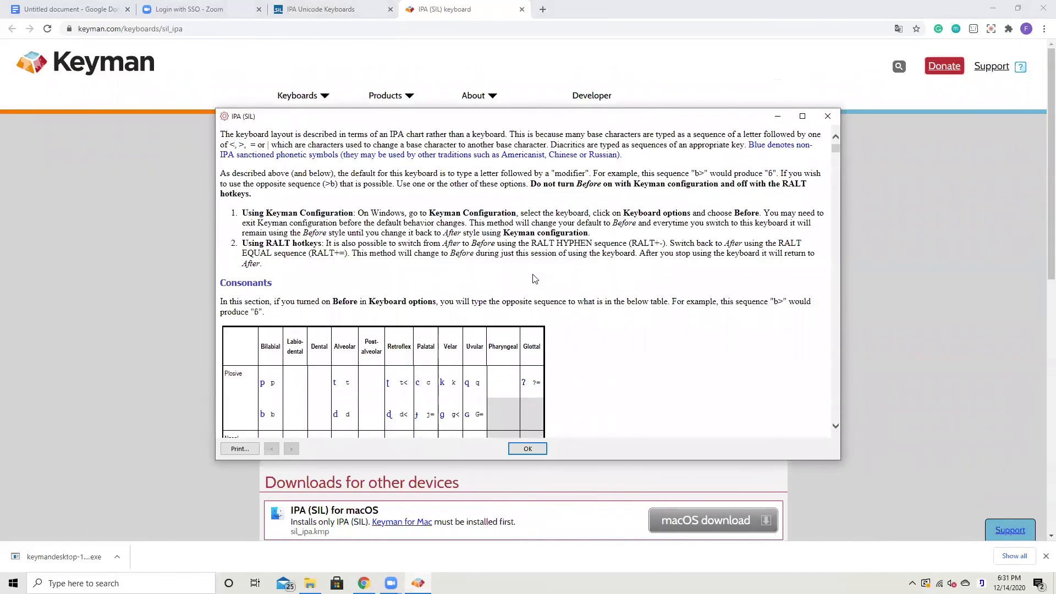
pyautogui.scroll(-3)
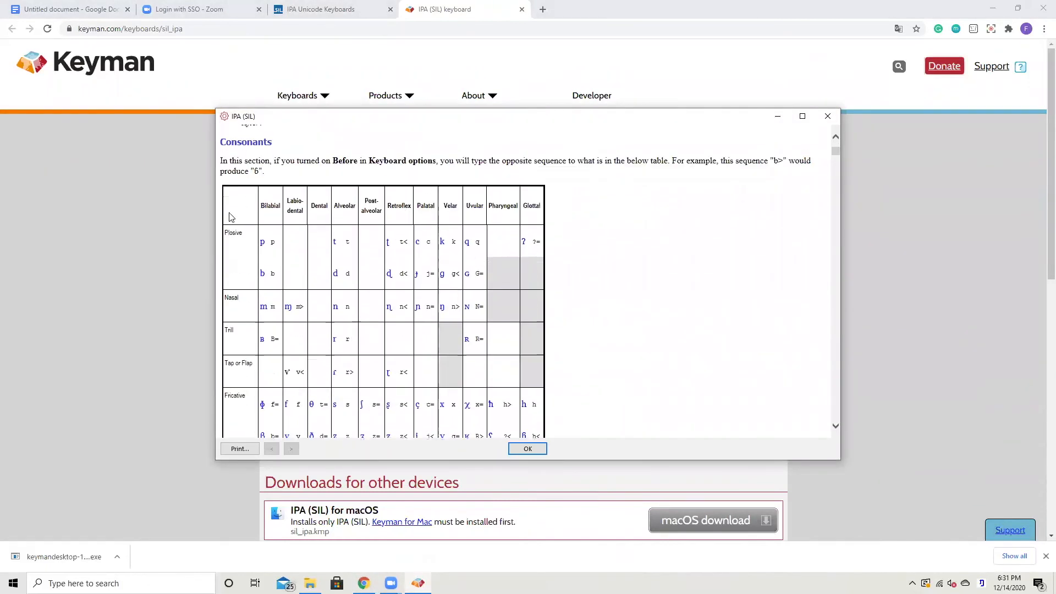
pyautogui.moveTo(226, 270)
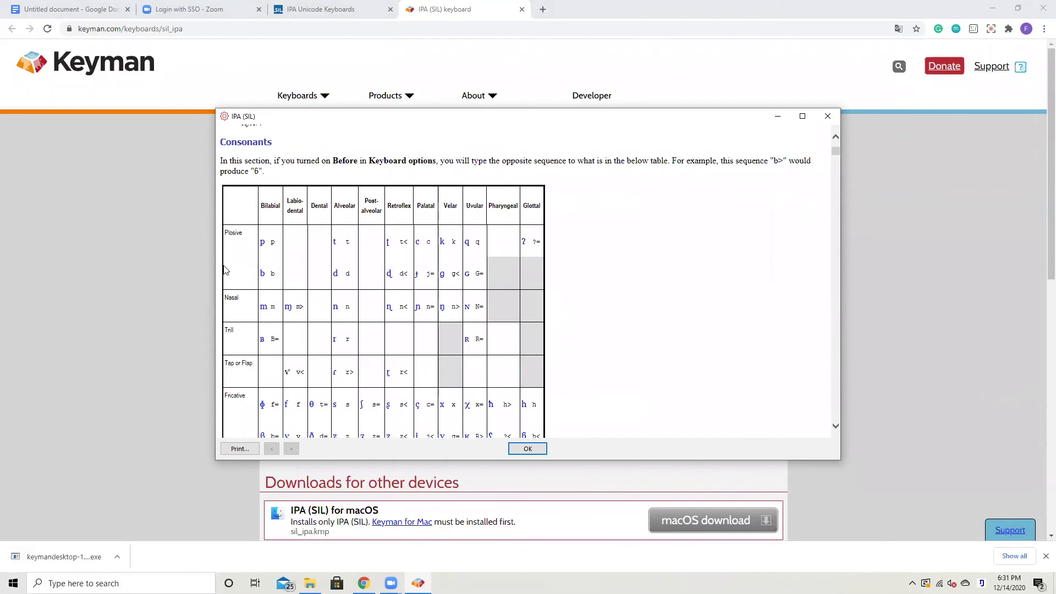
pyautogui.scroll(-3)
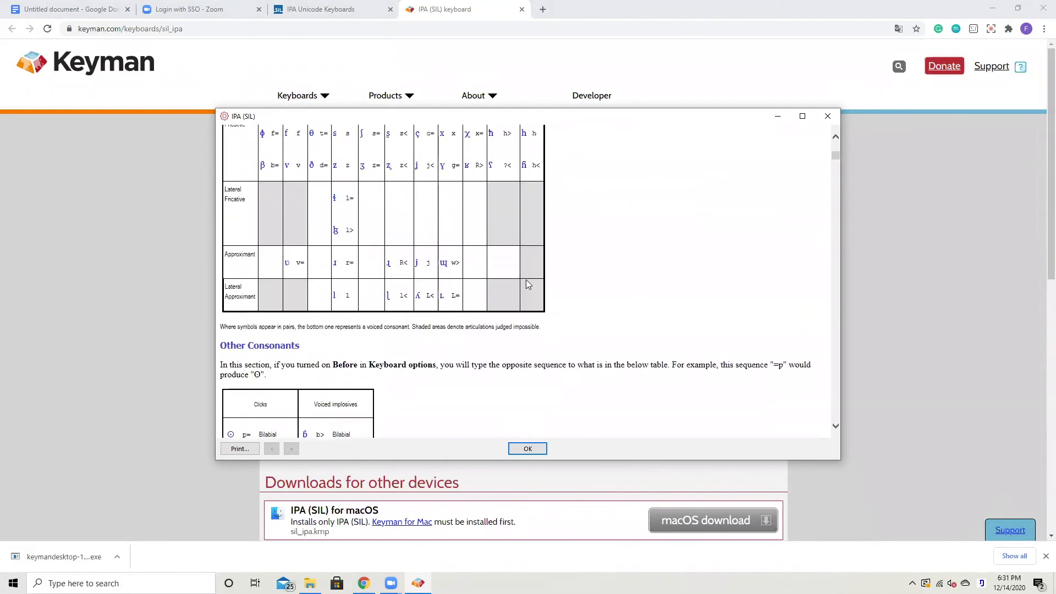
pyautogui.scroll(3)
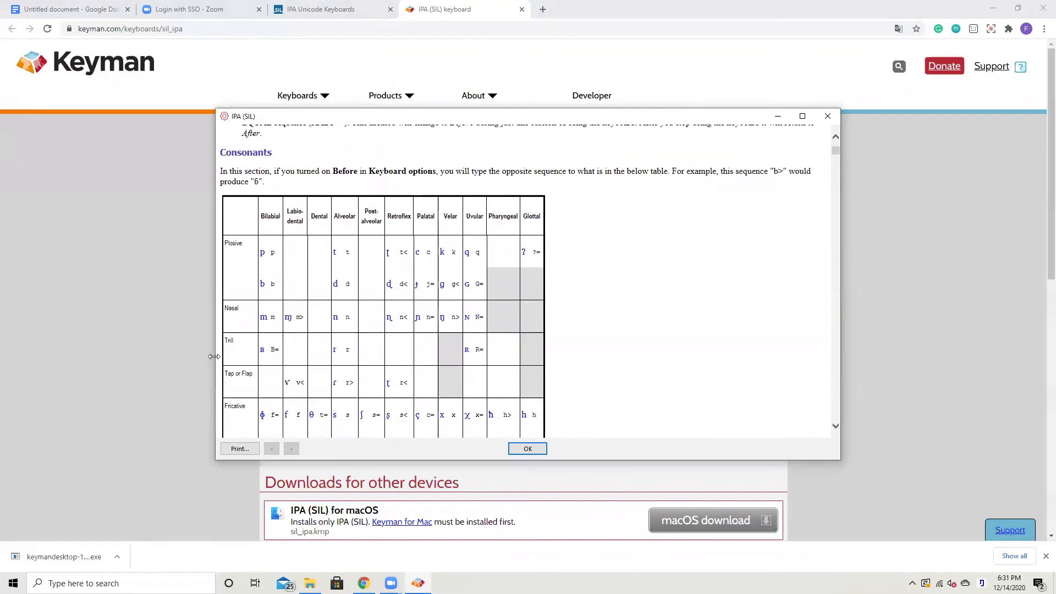
pyautogui.moveTo(627, 335)
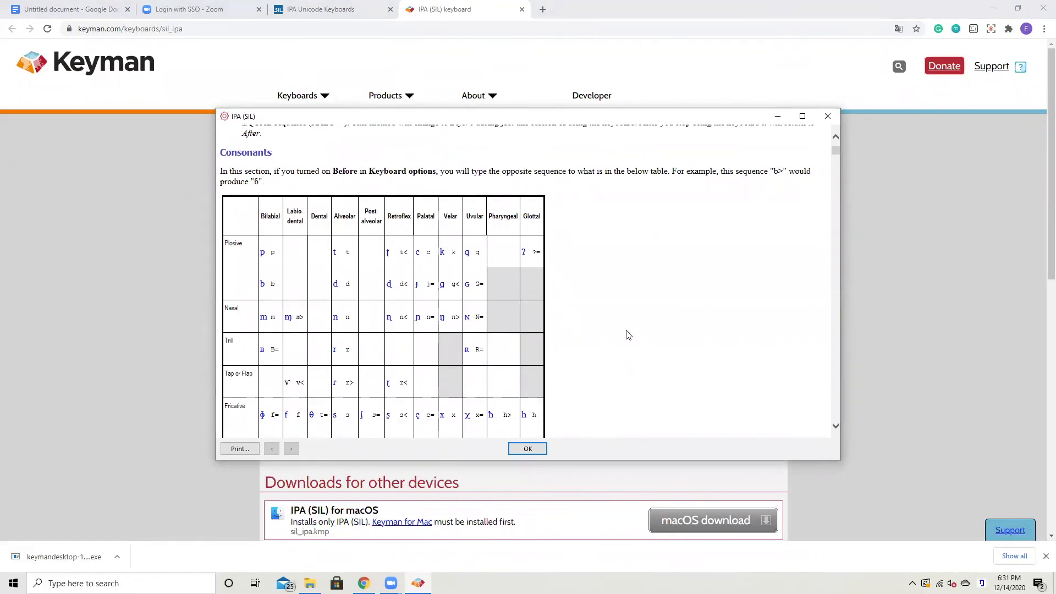
pyautogui.moveTo(272, 259)
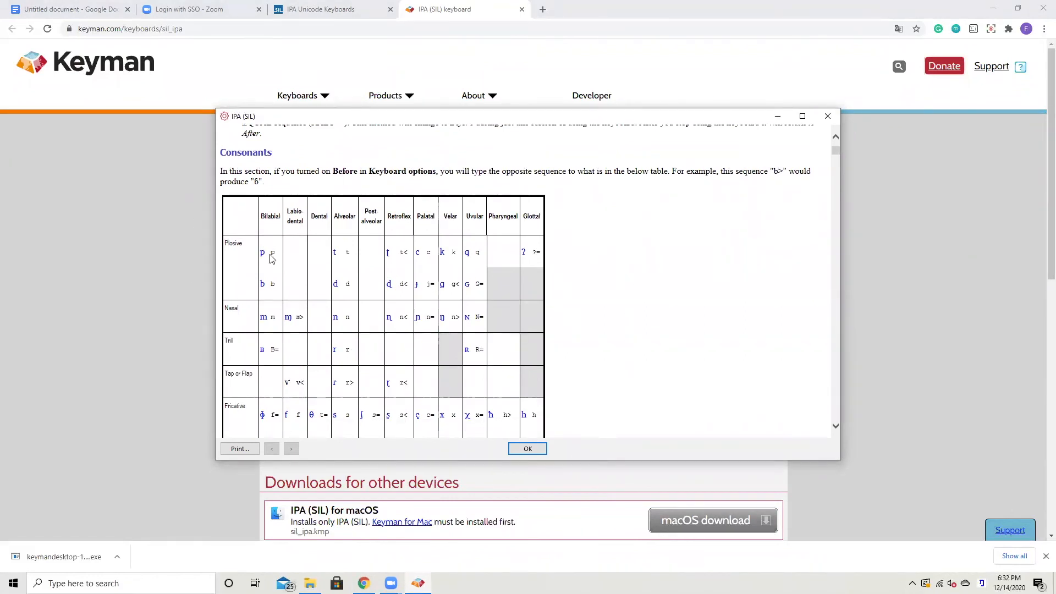
pyautogui.moveTo(351, 259)
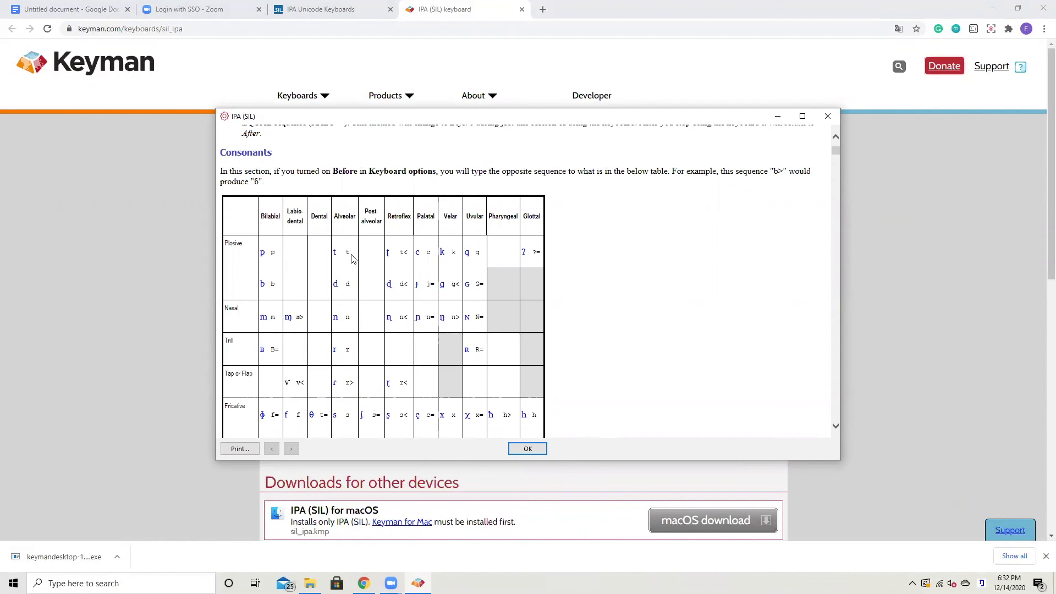
pyautogui.moveTo(348, 254)
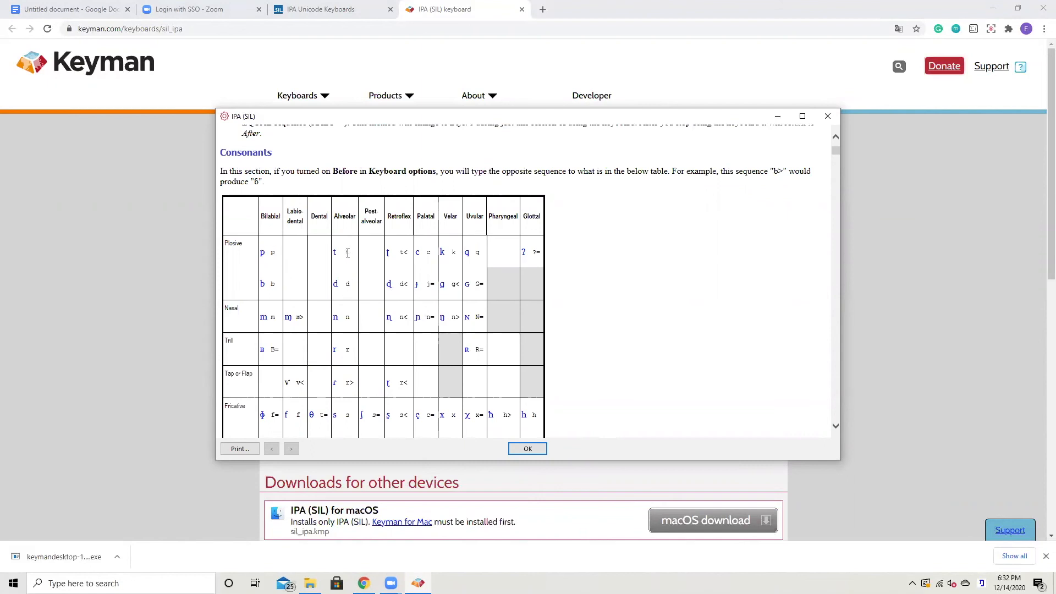
pyautogui.moveTo(347, 255)
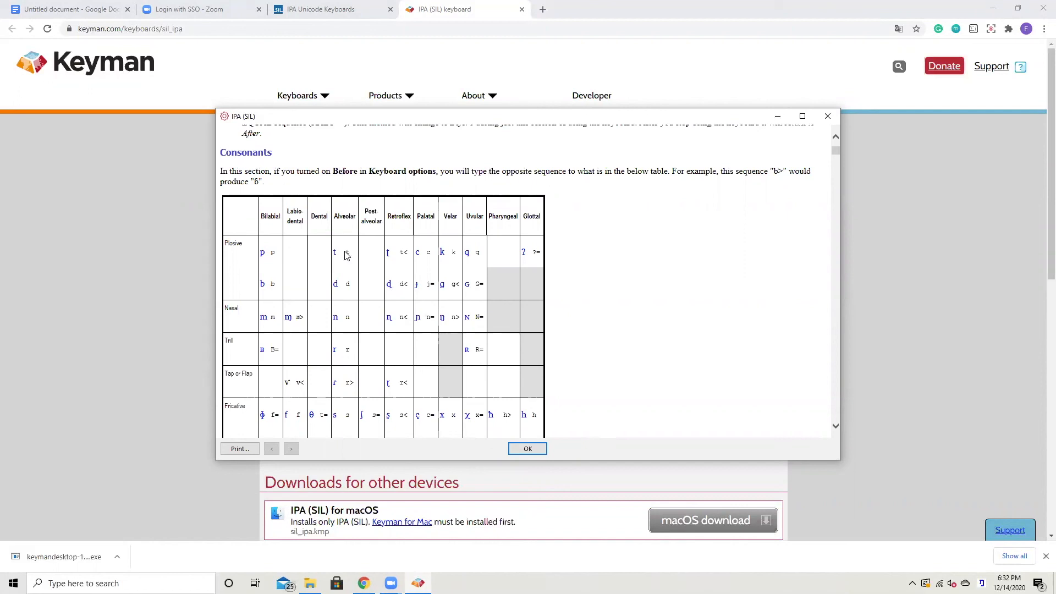
pyautogui.moveTo(393, 261)
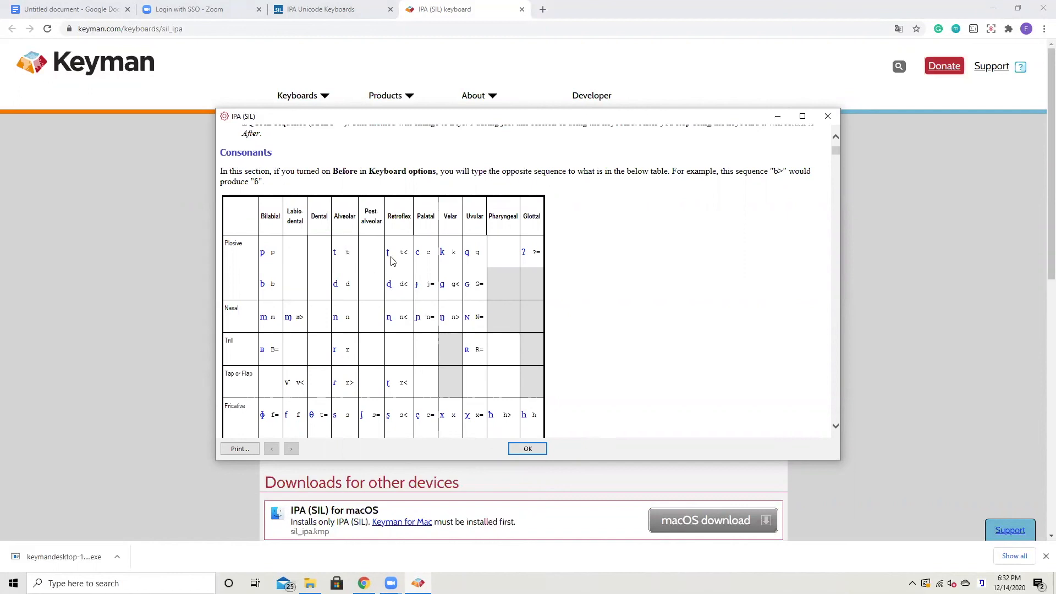
pyautogui.moveTo(226, 244)
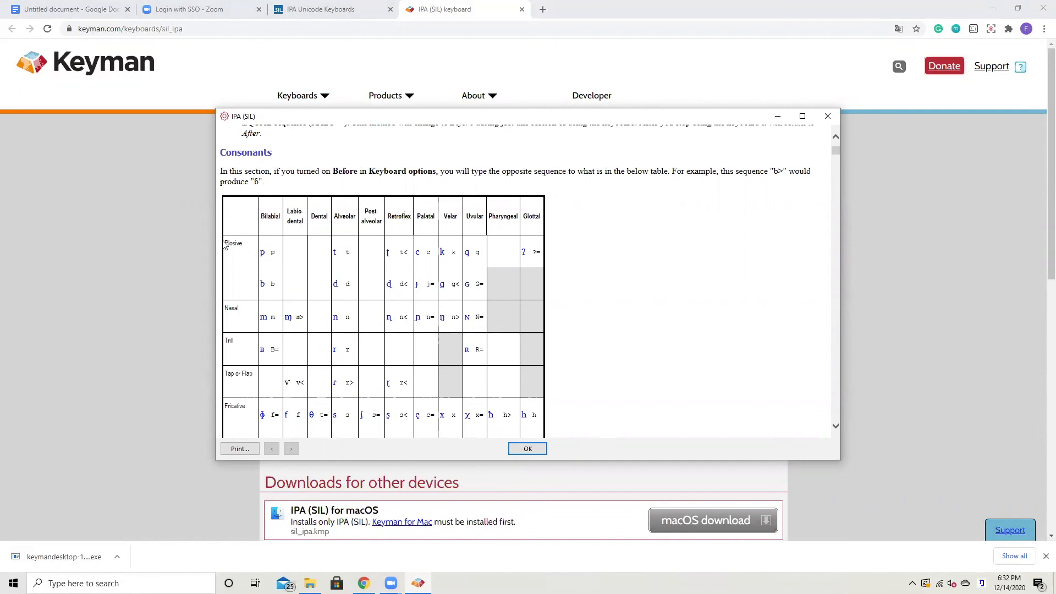
pyautogui.moveTo(397, 257)
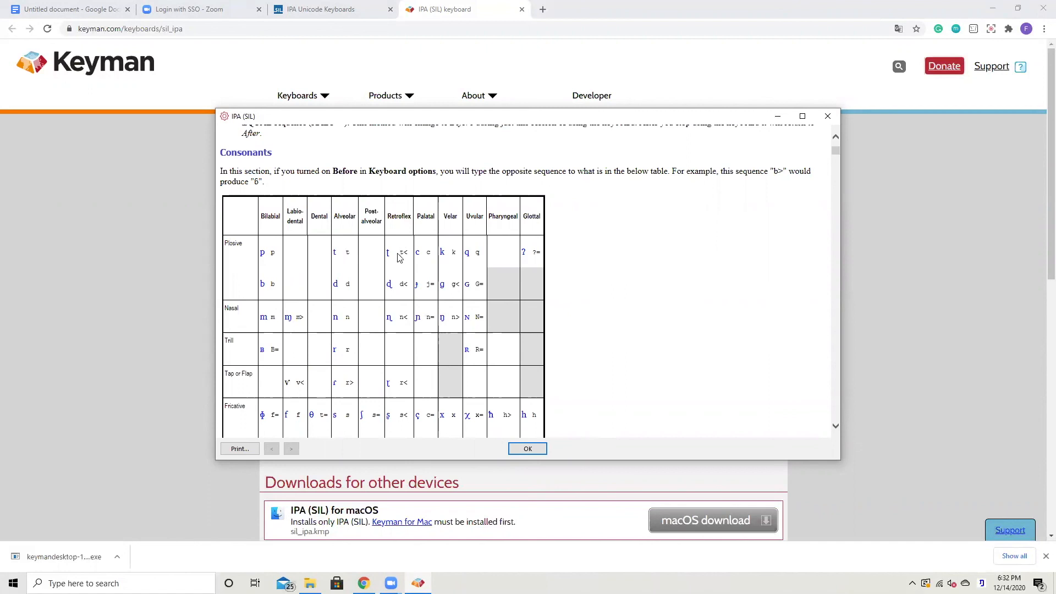
pyautogui.moveTo(404, 253)
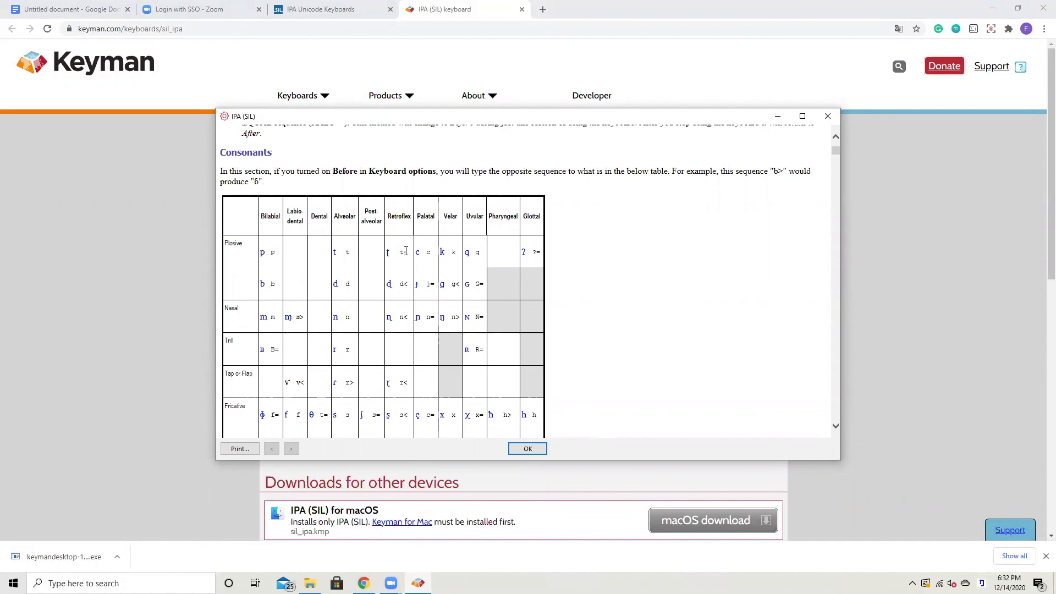
pyautogui.moveTo(135, 46)
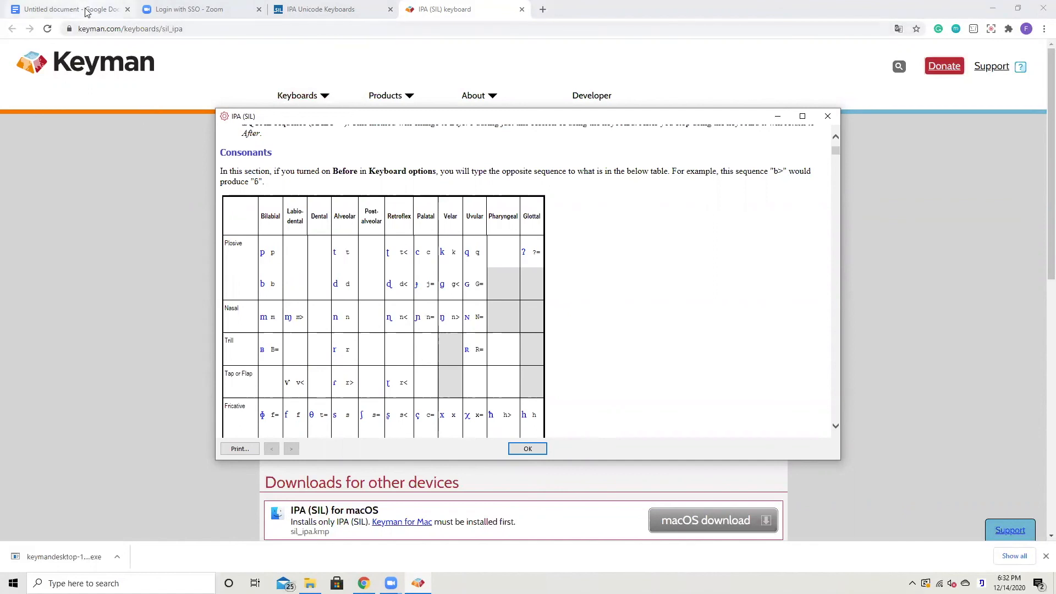
# Step: In the Untitled Google Docs document, type t< to produce retroflex ʈ
pyautogui.click(68, 9)
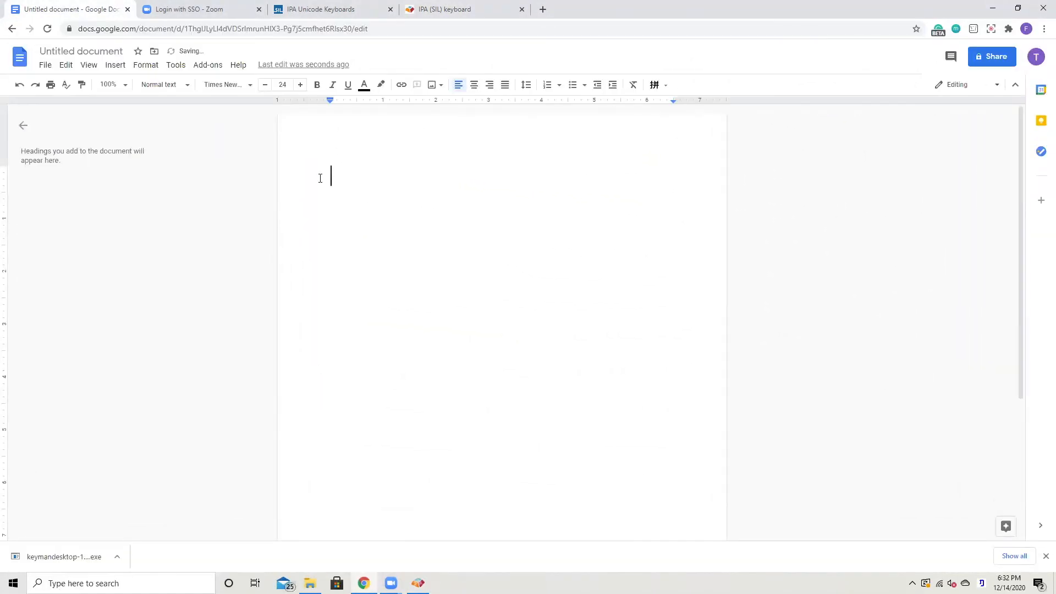
pyautogui.write('t')
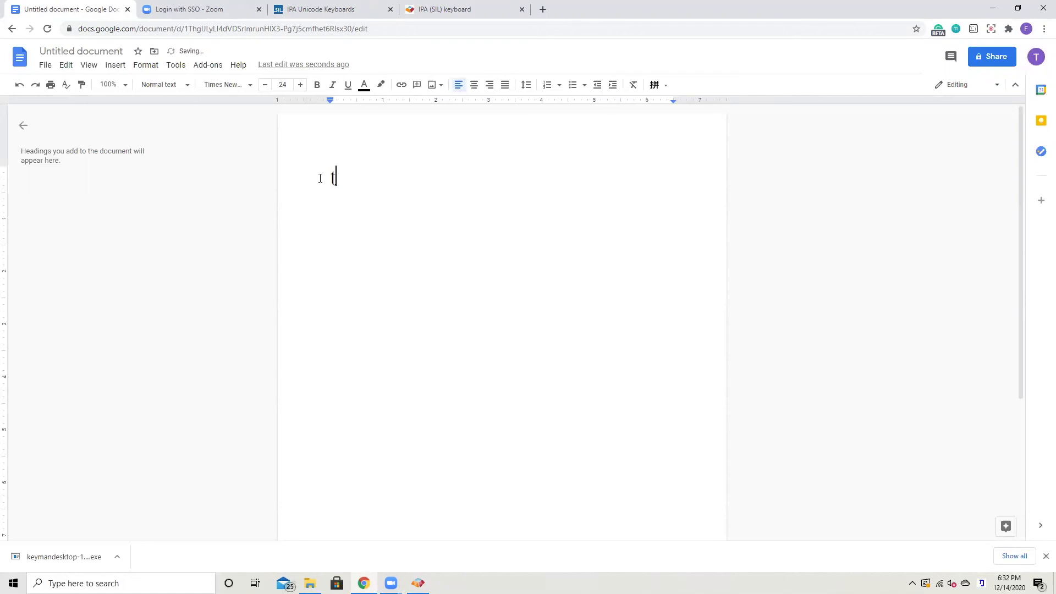
pyautogui.write('T')
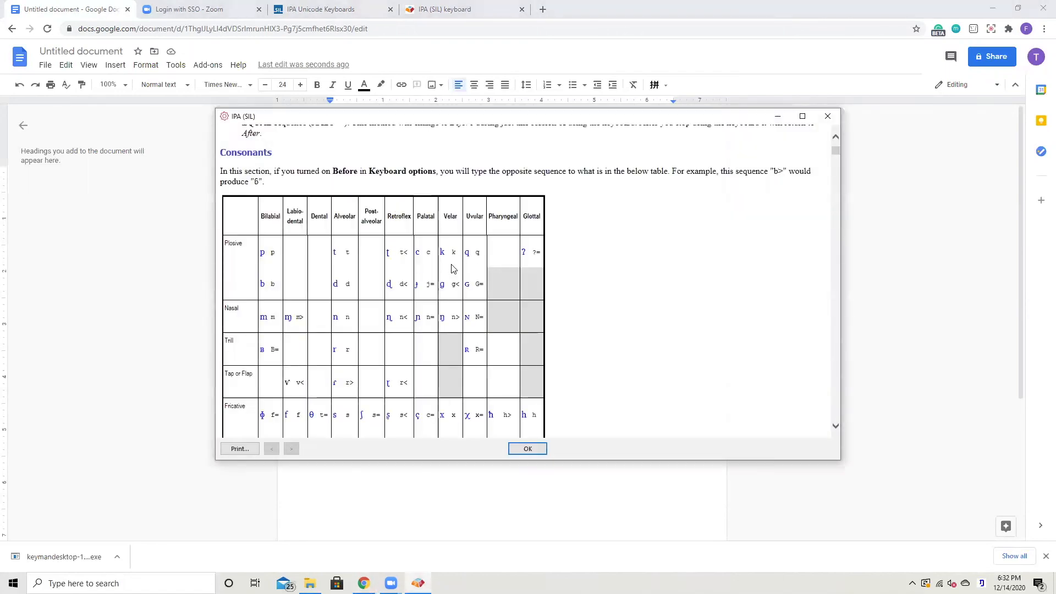
pyautogui.moveTo(445, 316)
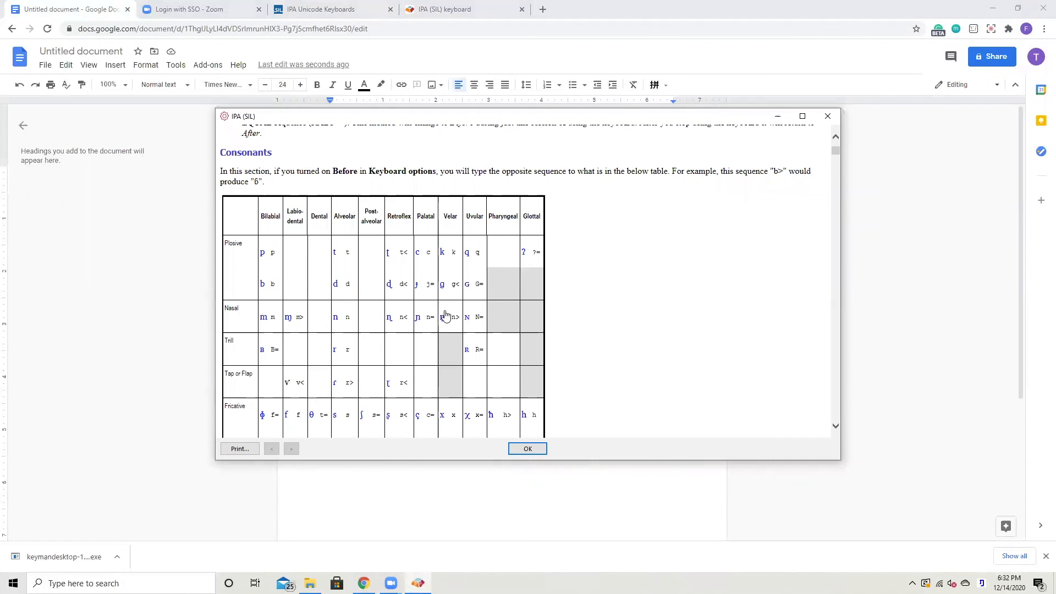
pyautogui.moveTo(412, 337)
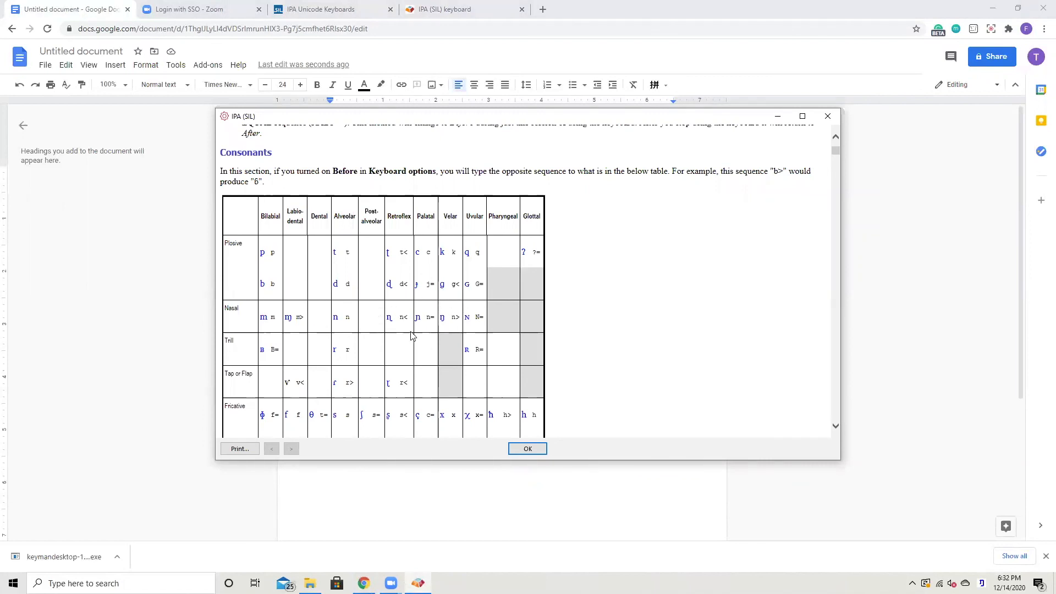
pyautogui.moveTo(463, 317)
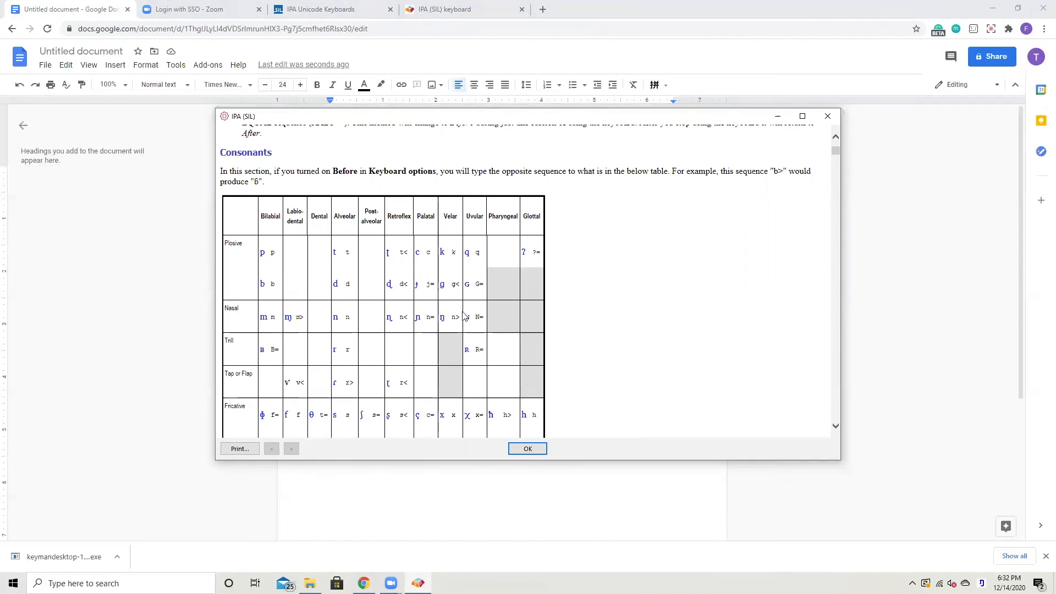
# Step: Close the help and type n, n<, n= and n> on a new line
pyautogui.click(528, 449)
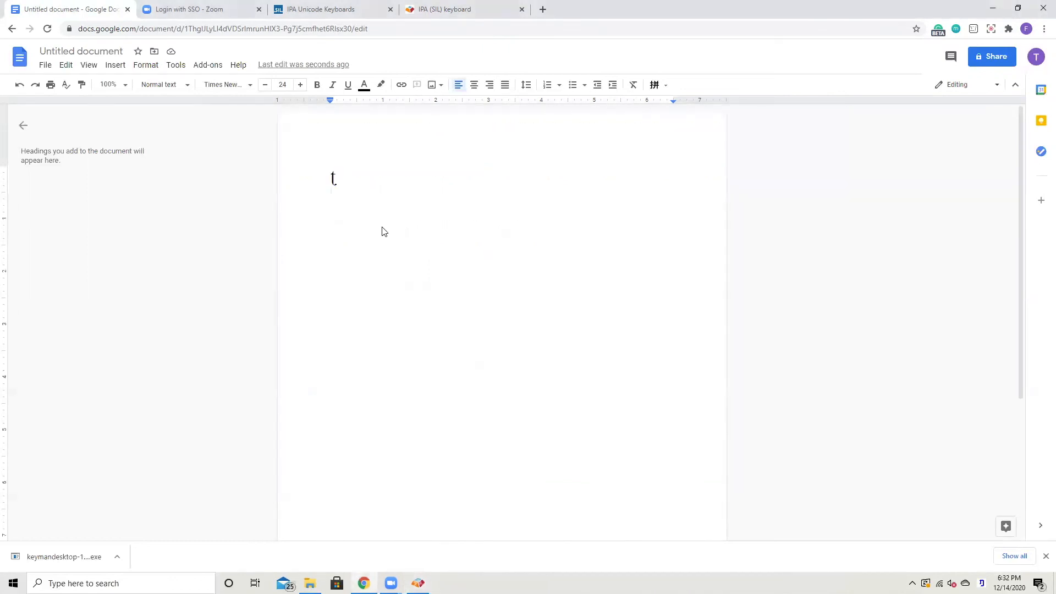
pyautogui.write('N')
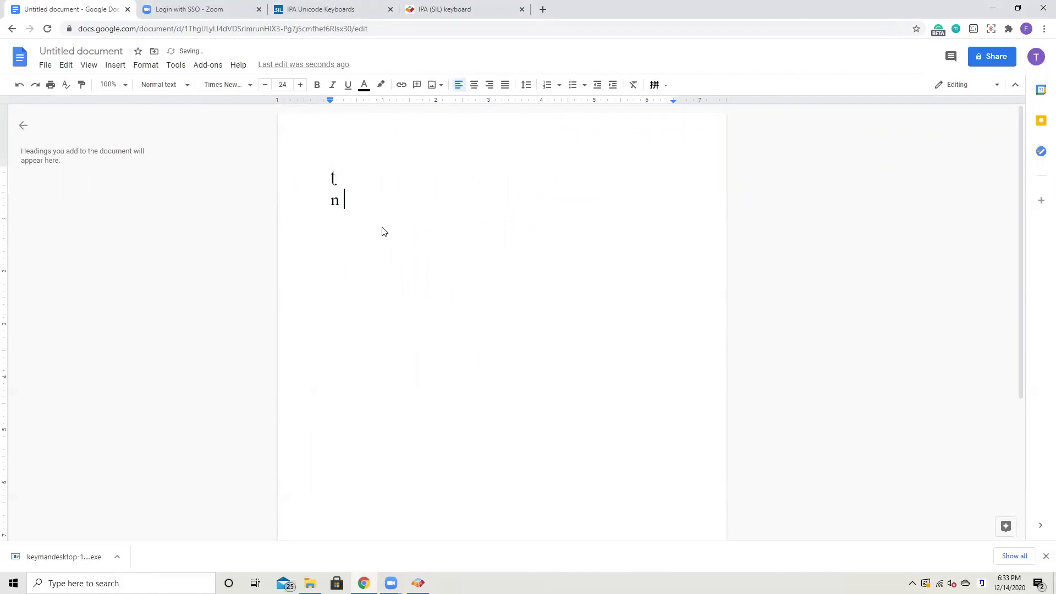
pyautogui.write('n')
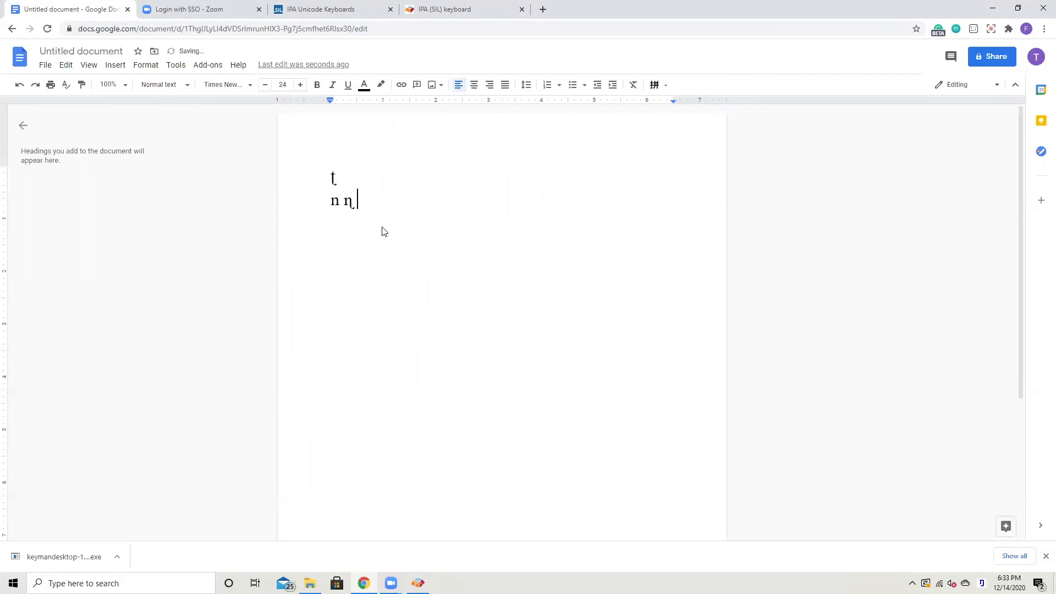
pyautogui.write('n')
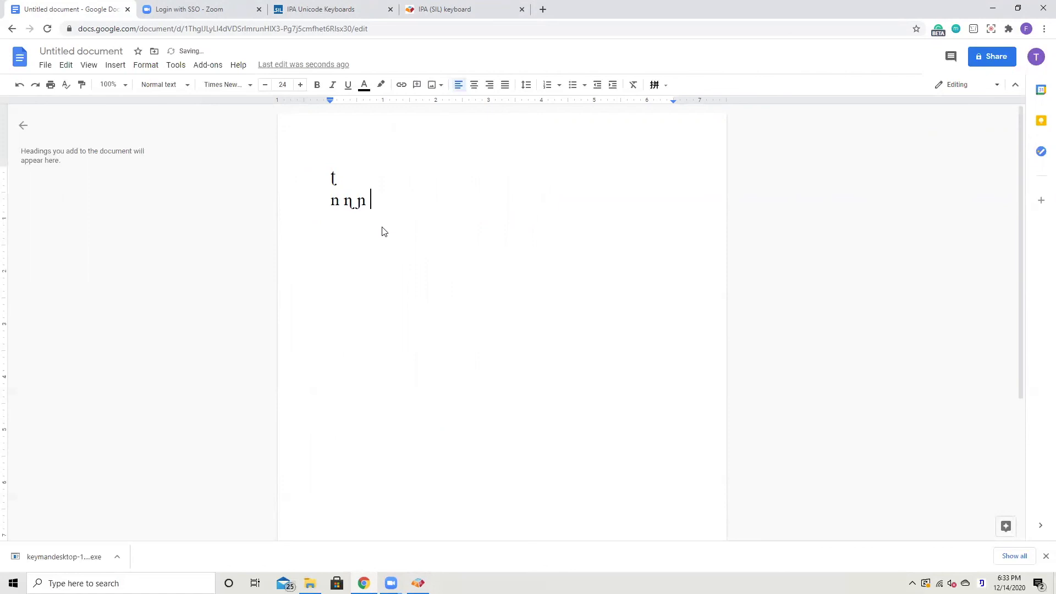
pyautogui.write('ŋ')
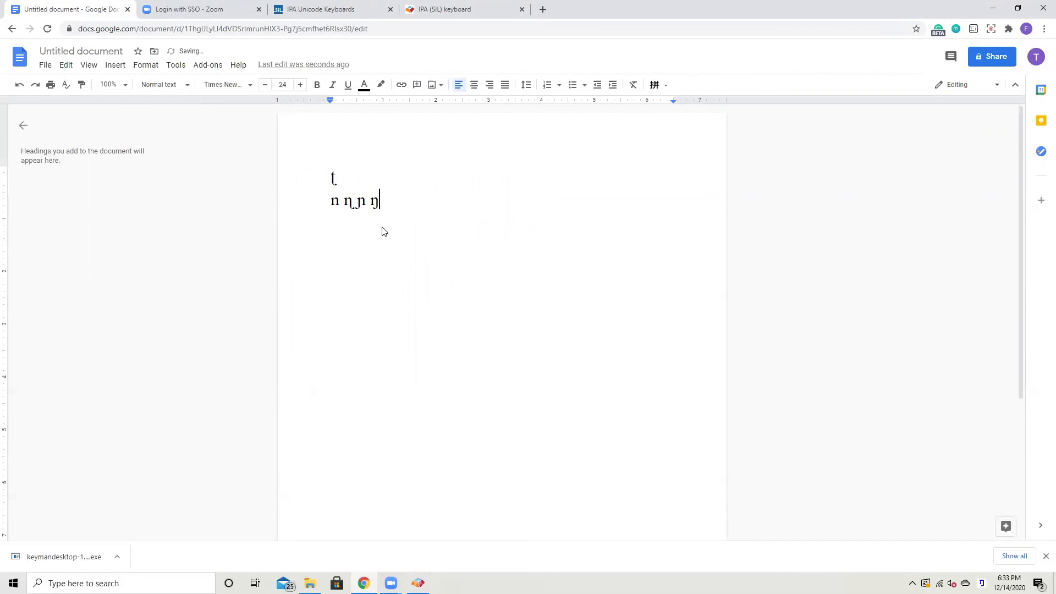